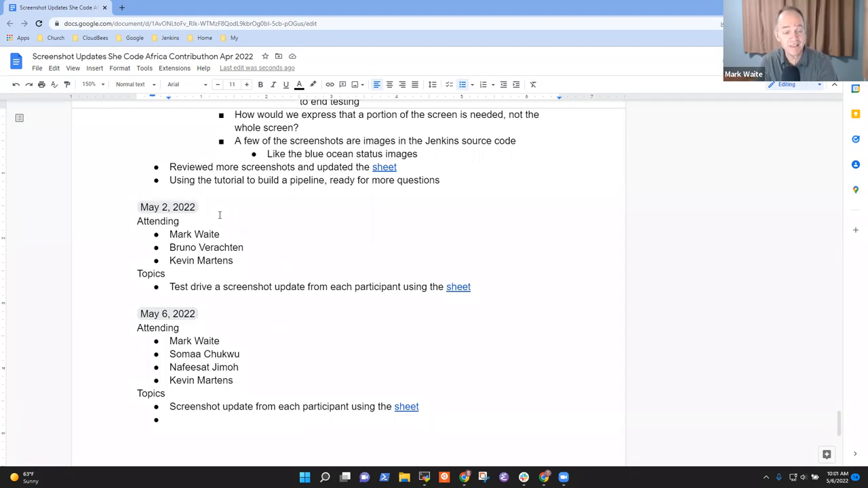
{"action": "mouse_move", "coordinate": [280, 263]}
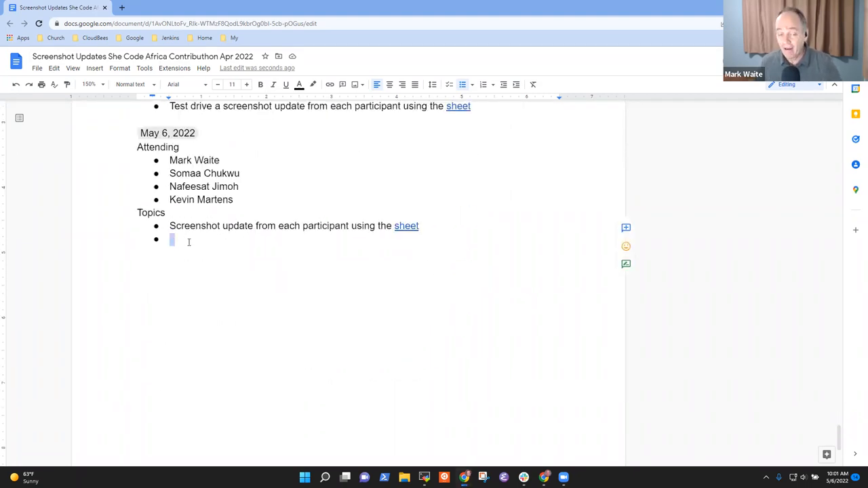
- Add a 'Congratulations' topic with sub-bullet 'Multiple pull requests have been merged with screenshot updates'
{"action": "type", "text": "Cid"}
{"action": "type", "text": "Congrat"}
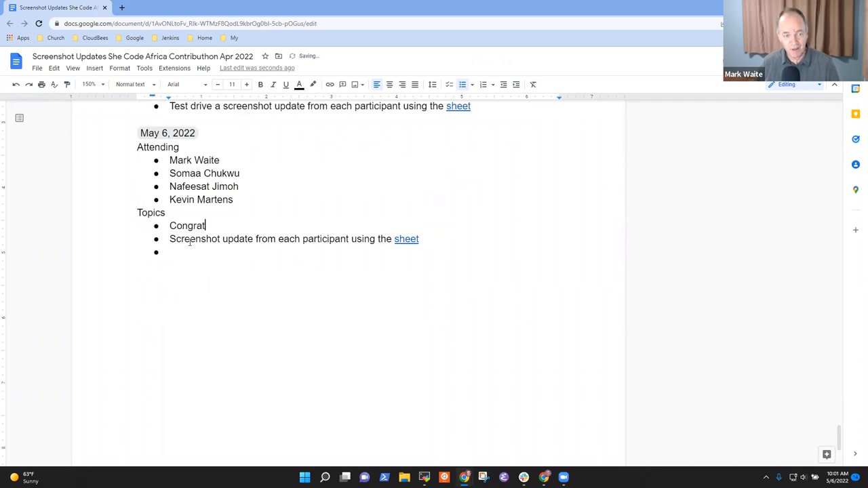
{"action": "type", "text": "ulations"}
{"action": "type", "text": "Multiple pull req"}
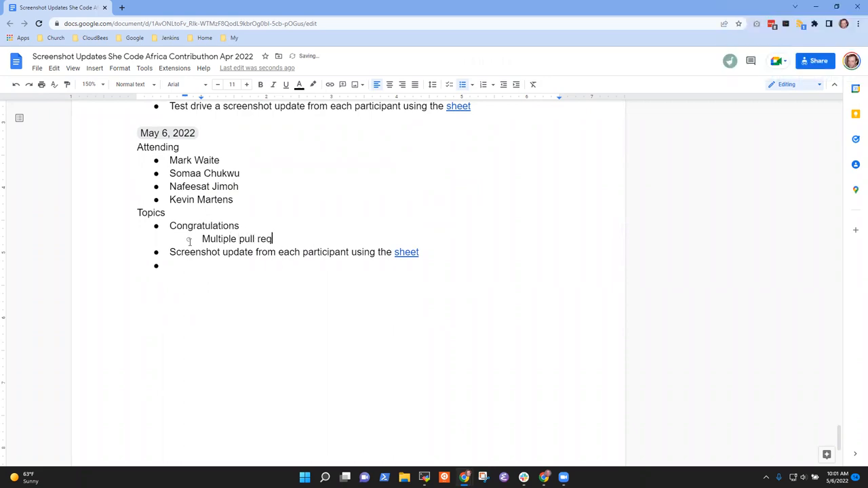
{"action": "type", "text": "uests have been"}
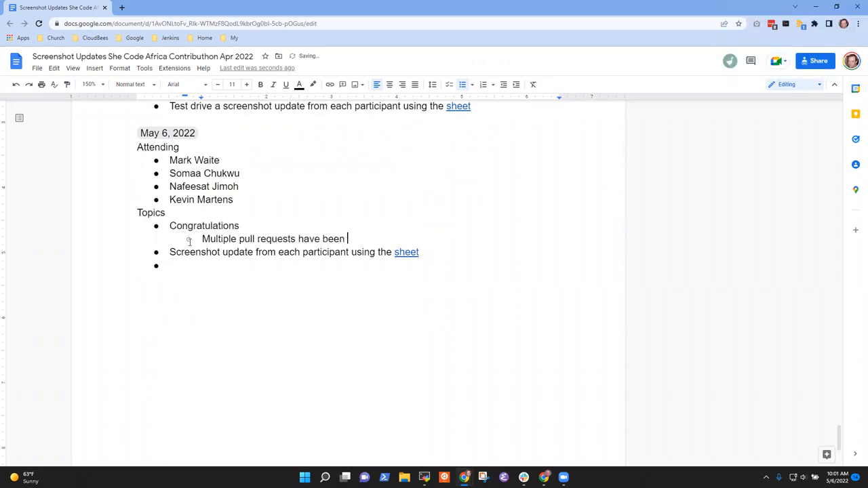
{"action": "type", "text": "merged with screen"}
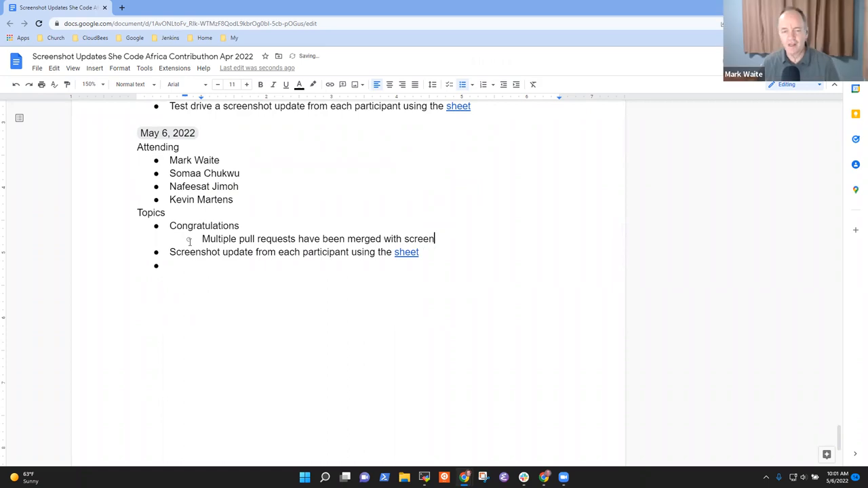
{"action": "type", "text": "shot update"}
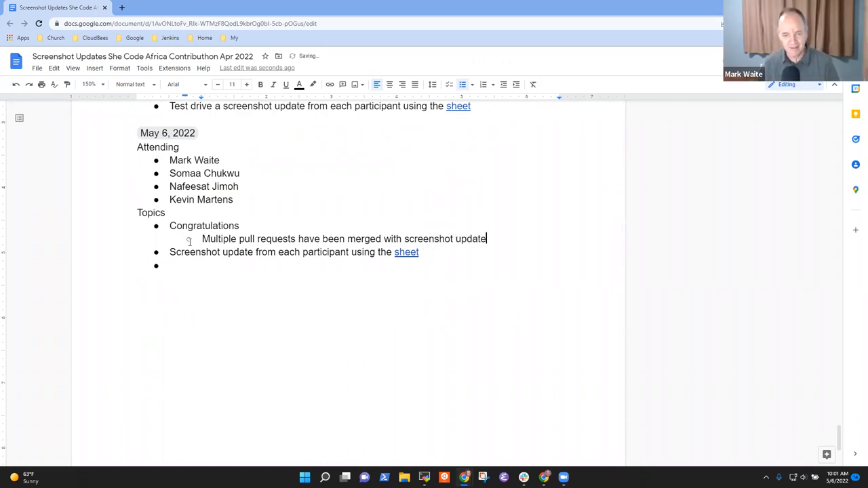
{"action": "type", "text": "s"}
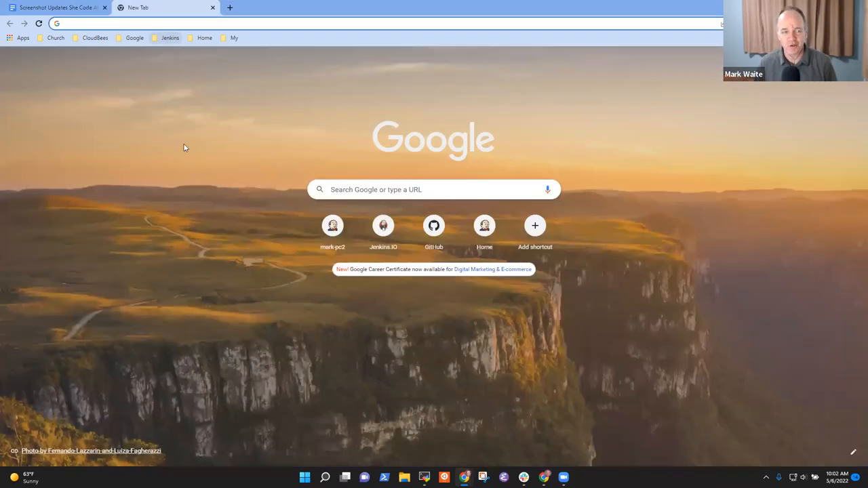
- Open jenkins-infra/jenkins.io on GitHub in a new tab from the Jenkins bookmarks folder
{"action": "left_click", "coordinate": [167, 37]}
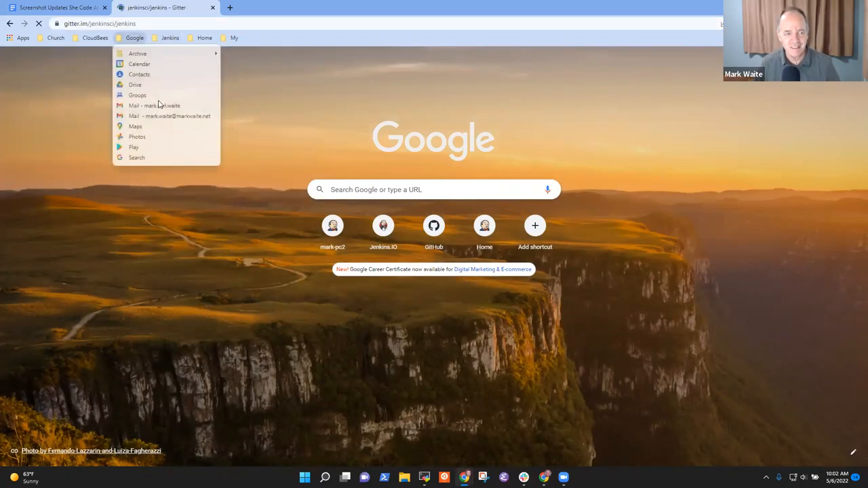
{"action": "left_click", "coordinate": [154, 105]}
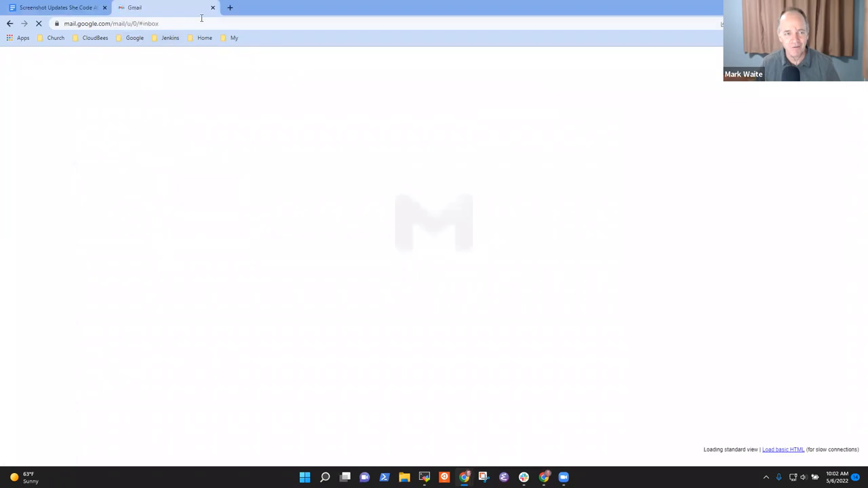
{"action": "left_click", "coordinate": [65, 8]}
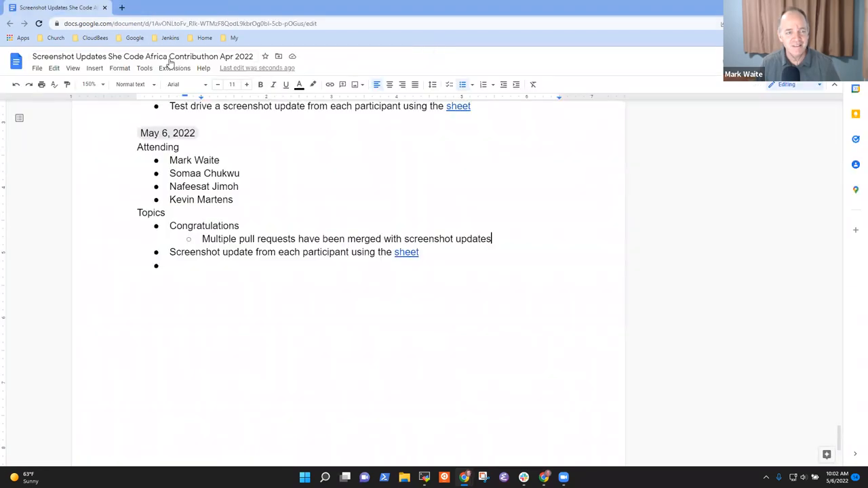
{"action": "left_click", "coordinate": [234, 7]}
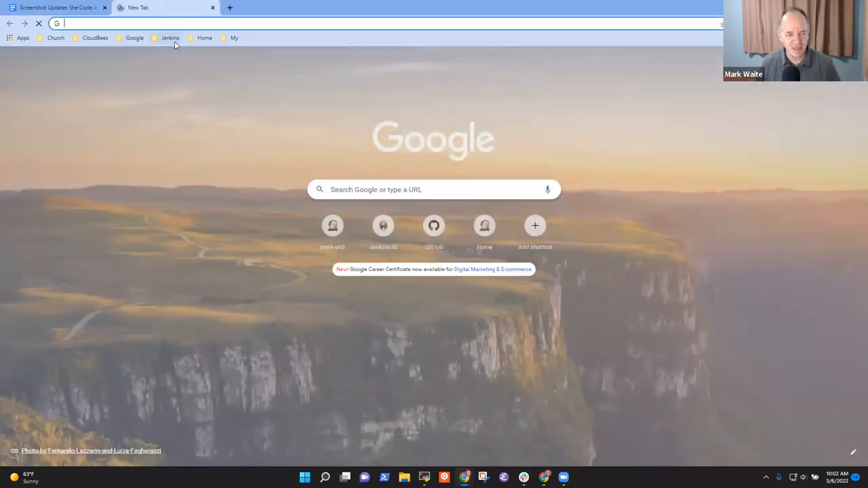
{"action": "left_click", "coordinate": [168, 37]}
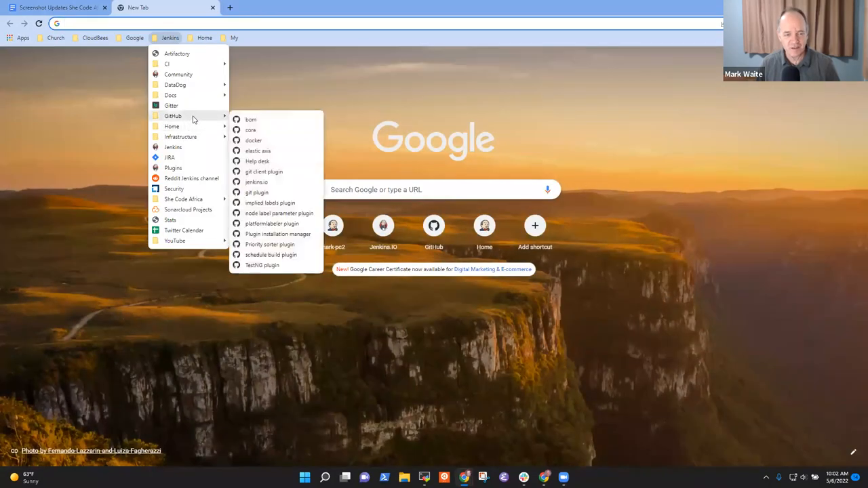
{"action": "left_click", "coordinate": [256, 182]}
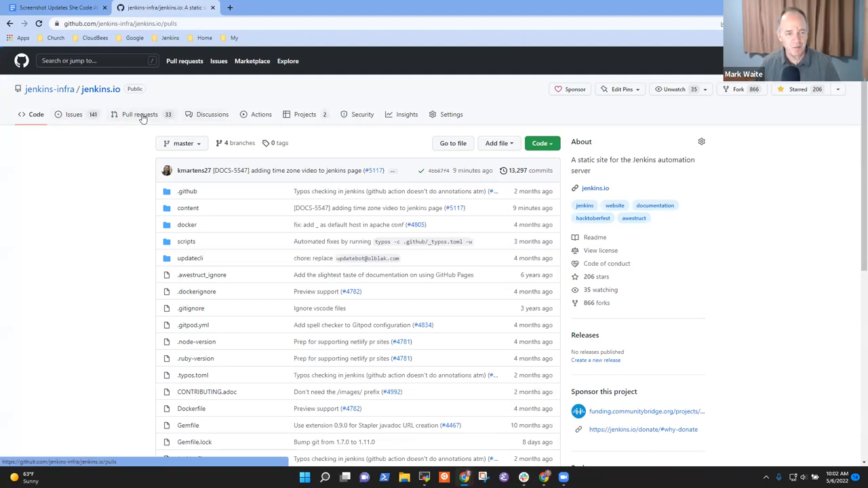
- Filter the jenkins.io pull requests by an author matching 'som'
{"action": "left_click", "coordinate": [139, 113]}
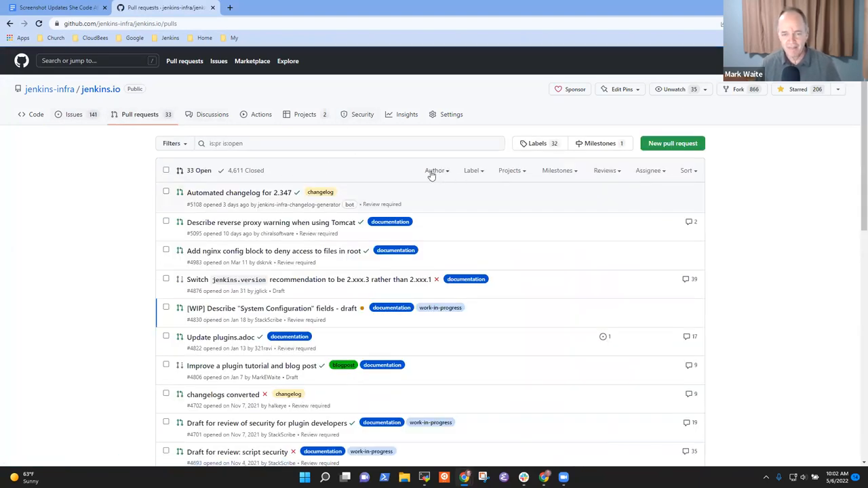
{"action": "left_click", "coordinate": [434, 170]}
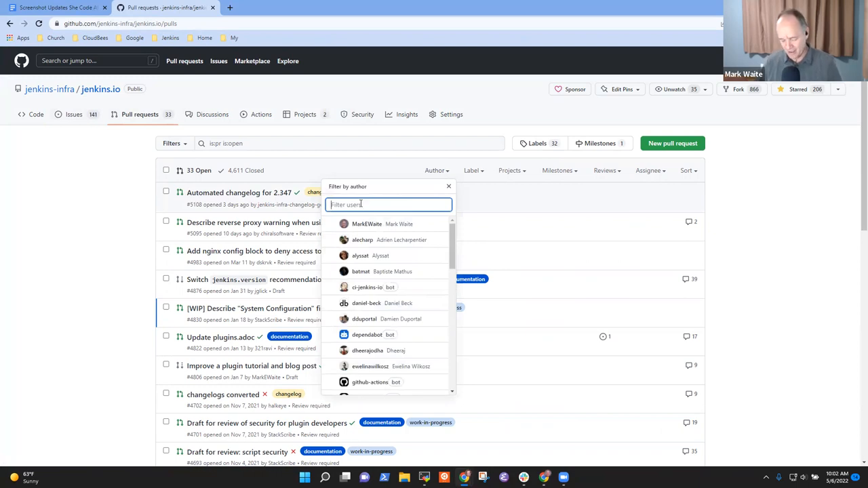
{"action": "type", "text": "som"}
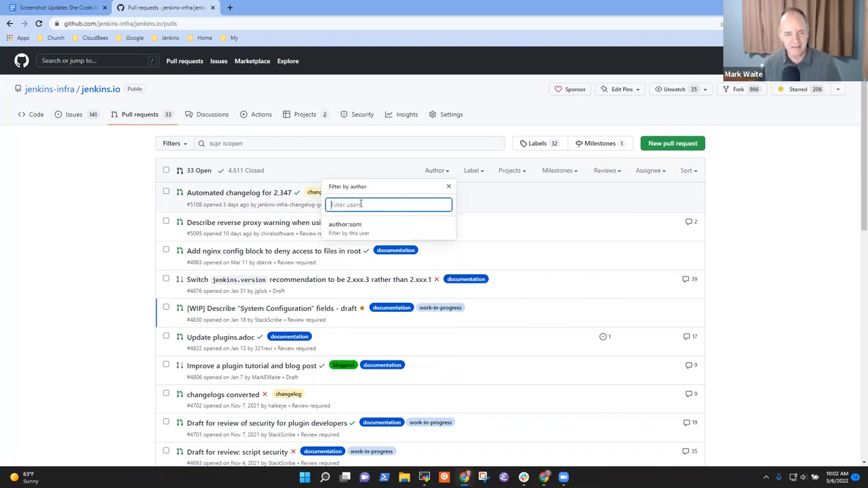
{"action": "type", "text": "som"}
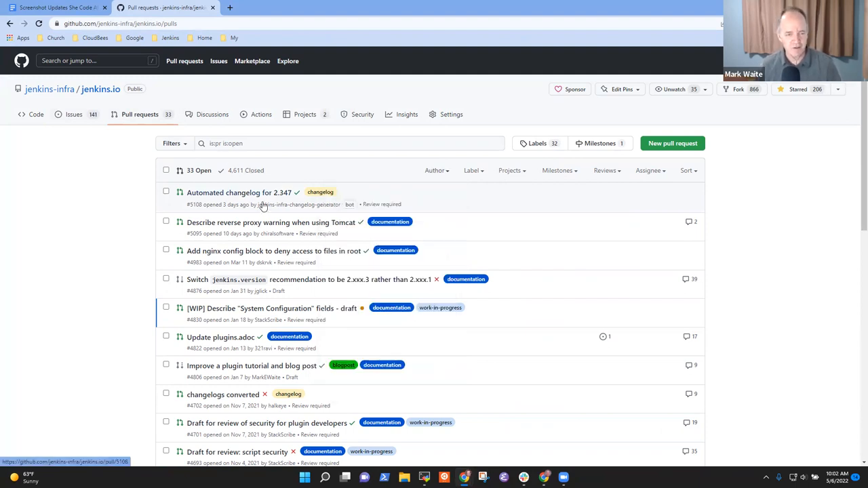
- Show somaathetechster's closed pull requests, revealing her two merged screenshot updates
{"action": "left_click", "coordinate": [247, 170]}
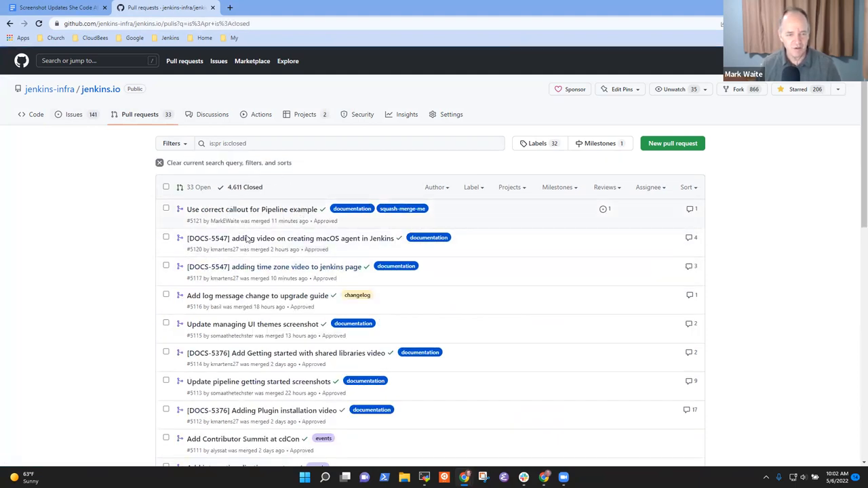
{"action": "scroll", "scroll_direction": "down", "scroll_amount": 3}
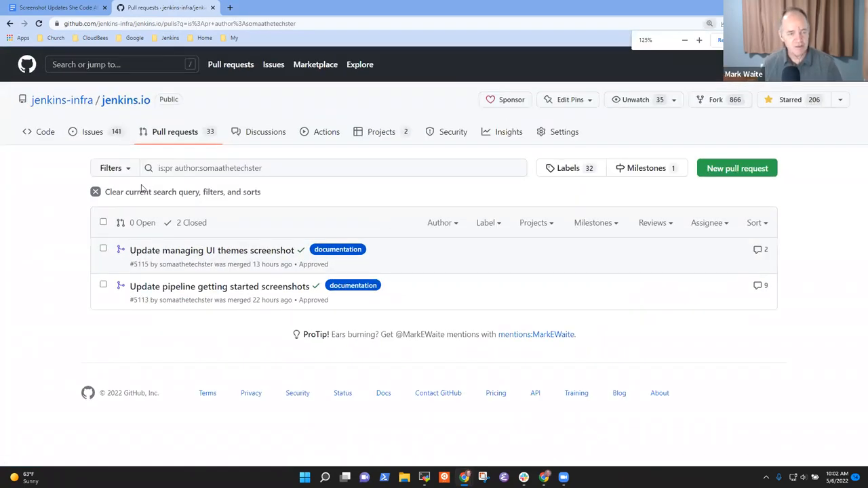
{"action": "mouse_move", "coordinate": [232, 263]}
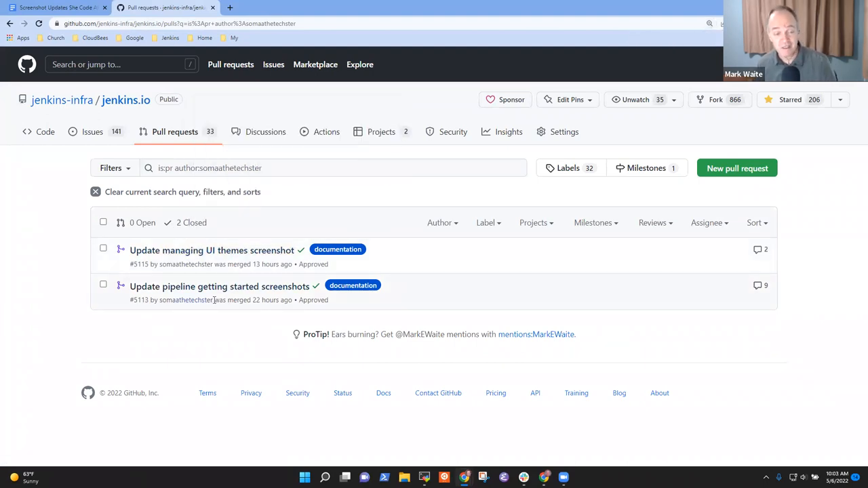
{"action": "mouse_move", "coordinate": [218, 309]}
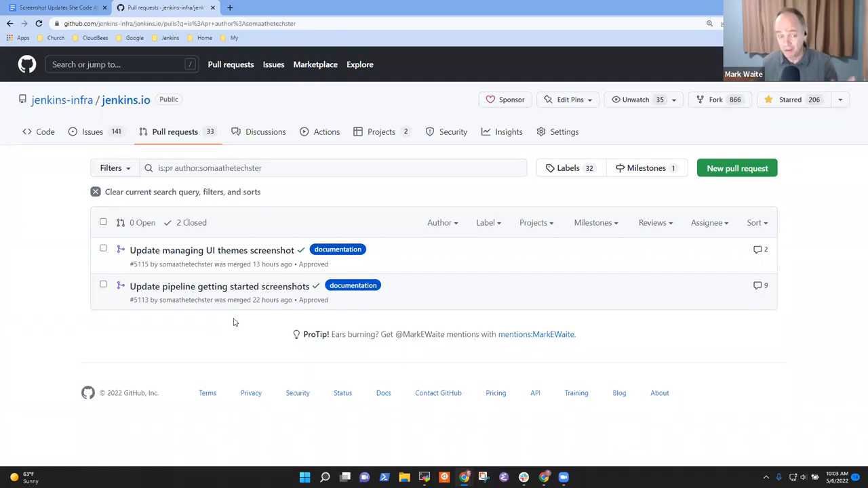
{"action": "mouse_move", "coordinate": [233, 325]}
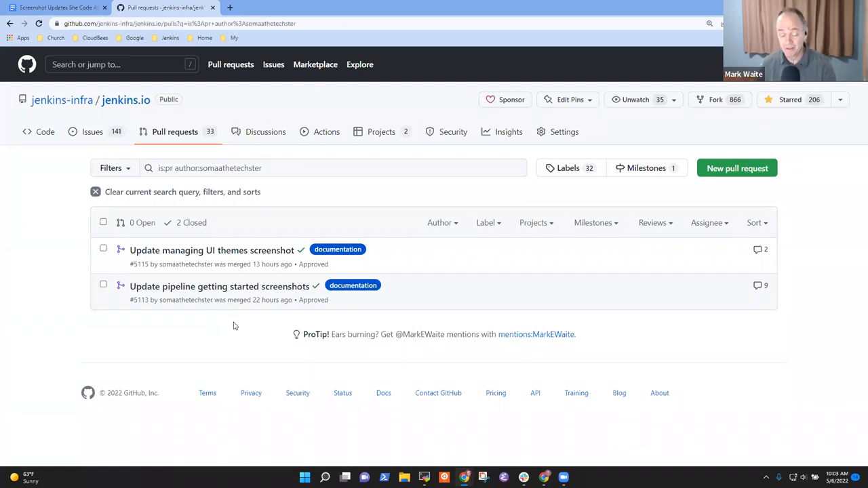
{"action": "mouse_move", "coordinate": [229, 327]}
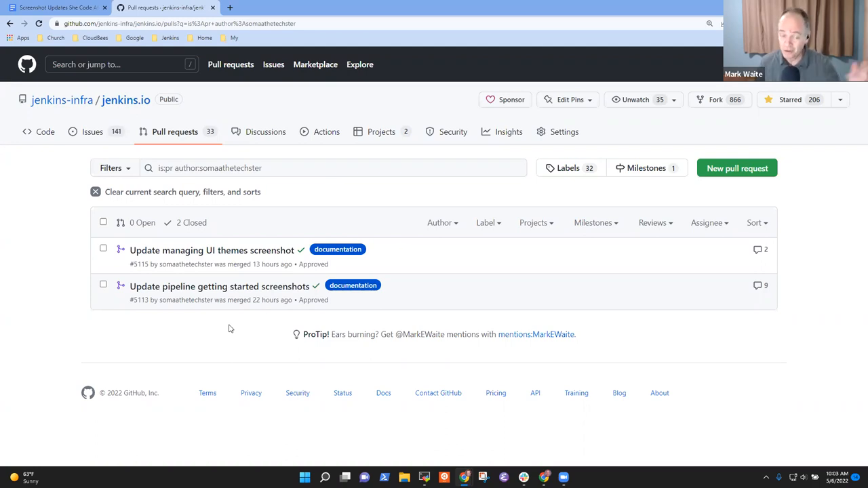
{"action": "left_click", "coordinate": [55, 11]}
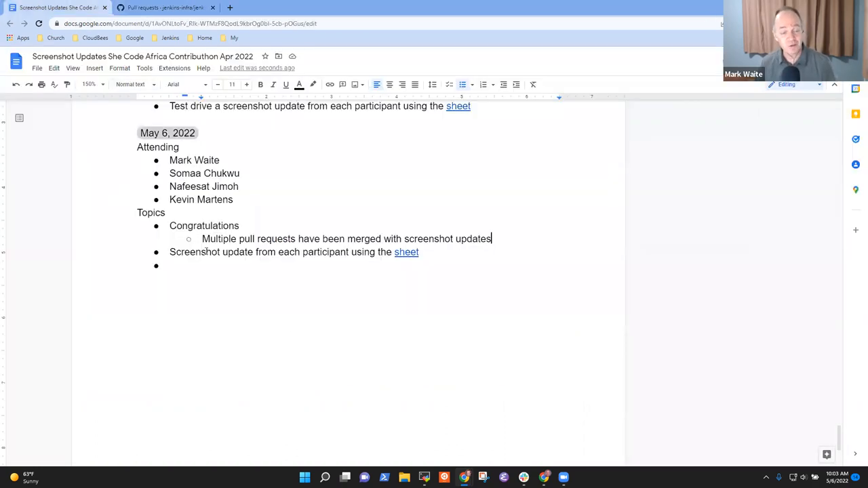
{"action": "left_click", "coordinate": [163, 12]}
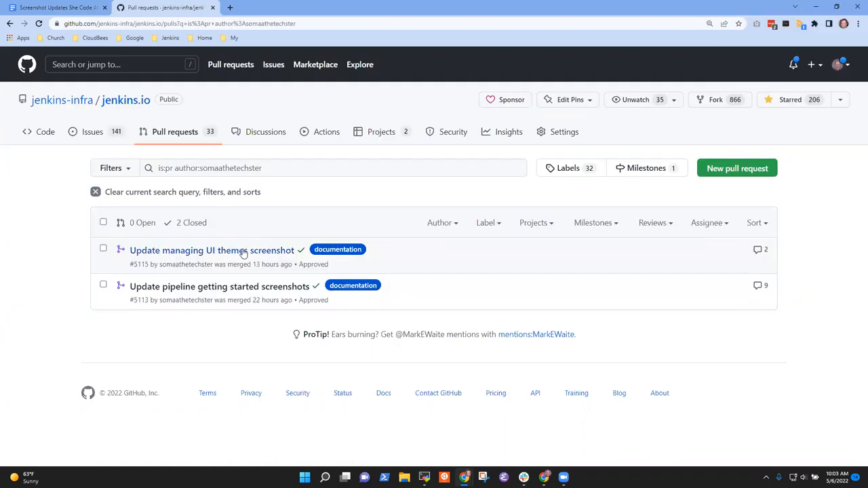
- Compare the old and new screenshots in pull request #5115's changed files
{"action": "left_click", "coordinate": [212, 251]}
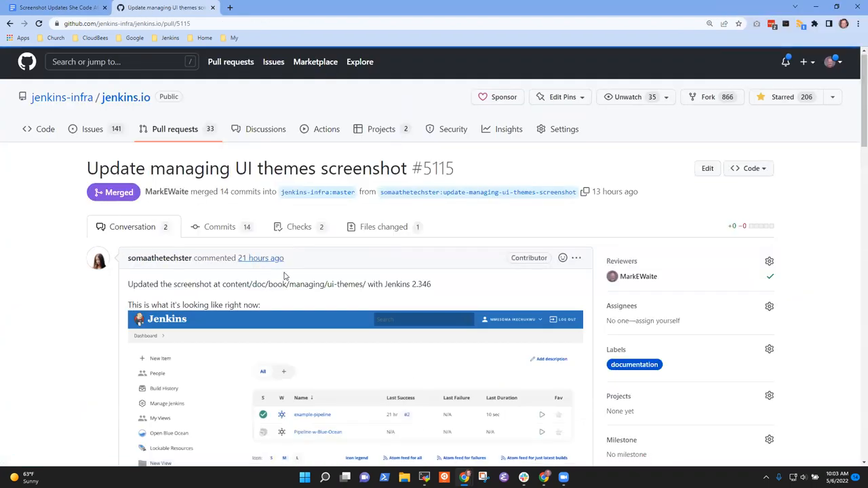
{"action": "scroll", "scroll_direction": "down", "scroll_amount": 3}
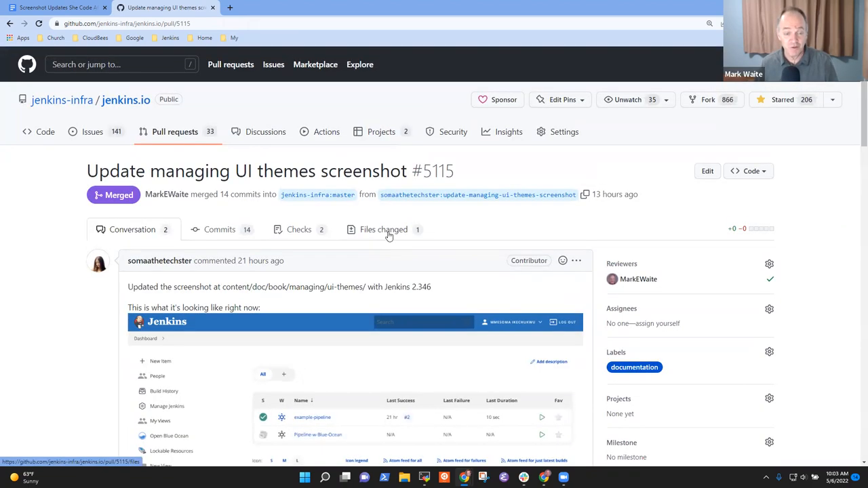
{"action": "left_click", "coordinate": [383, 229]}
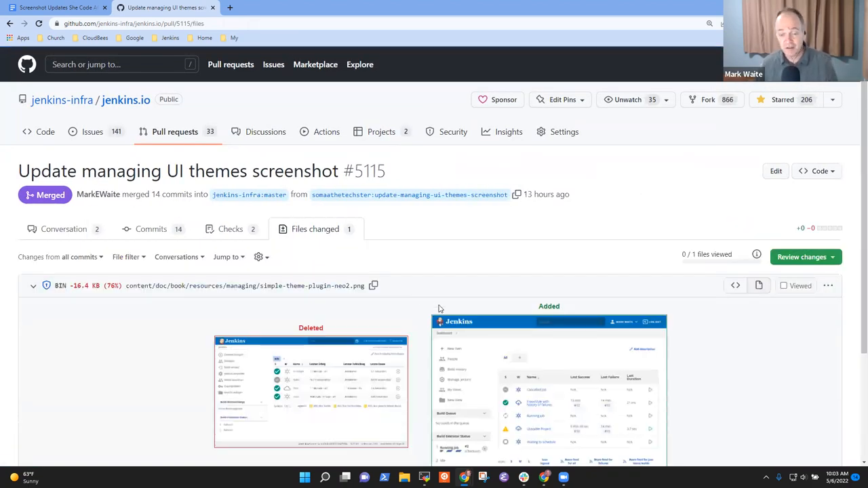
{"action": "scroll", "scroll_direction": "down", "scroll_amount": 3}
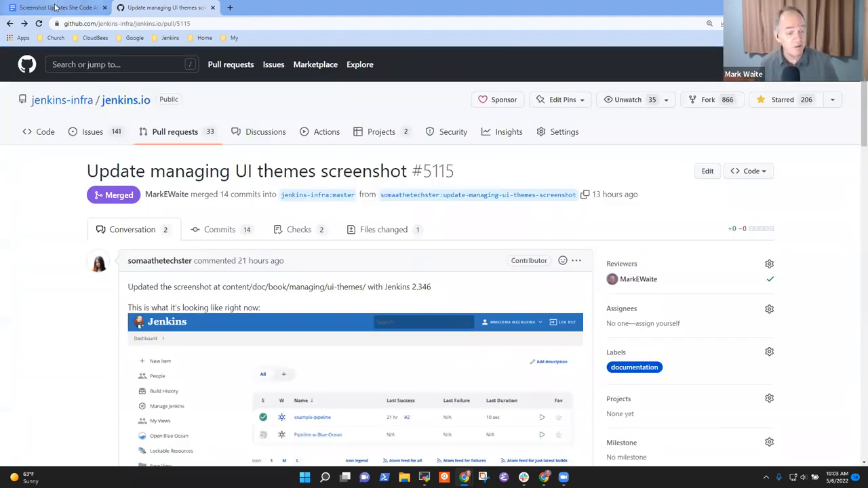
{"action": "left_click", "coordinate": [51, 8]}
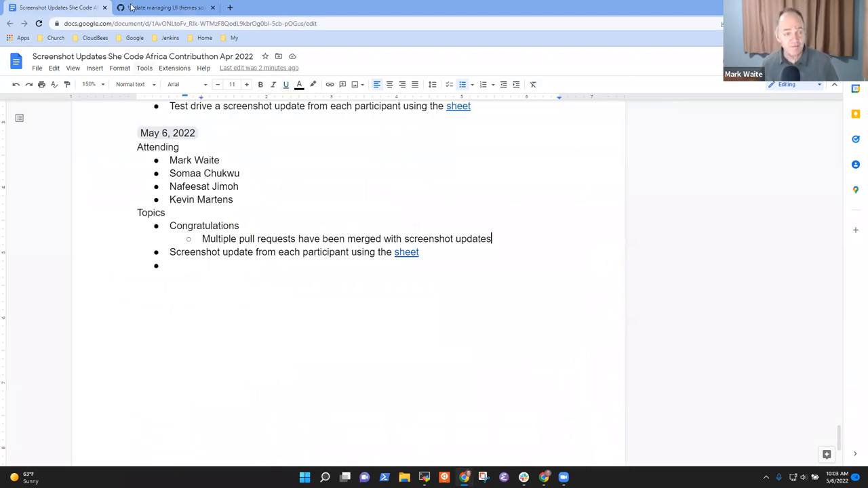
- Link 'Multiple pull requests' and add the sub-bullet 'Understands the process'
{"action": "left_click", "coordinate": [164, 7]}
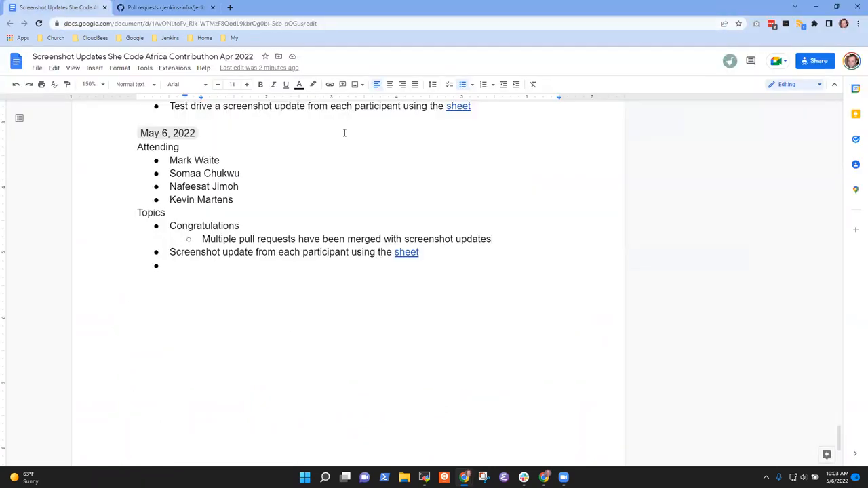
{"action": "left_click_drag", "start_coordinate": [201, 238], "coordinate": [294, 238]}
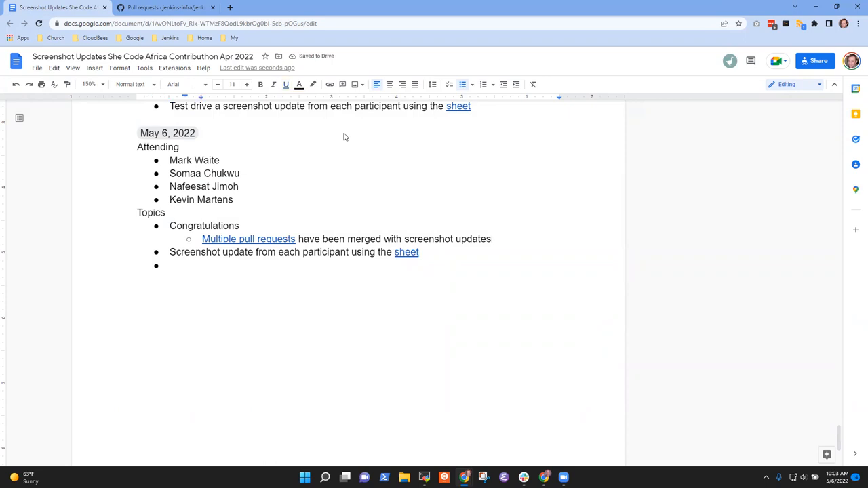
{"action": "type", "text": "Uners"}
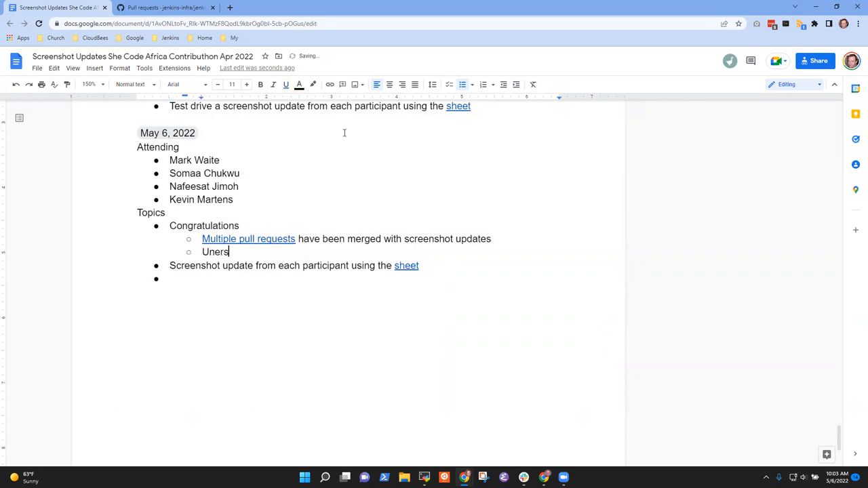
{"action": "type", "text": "Underst"}
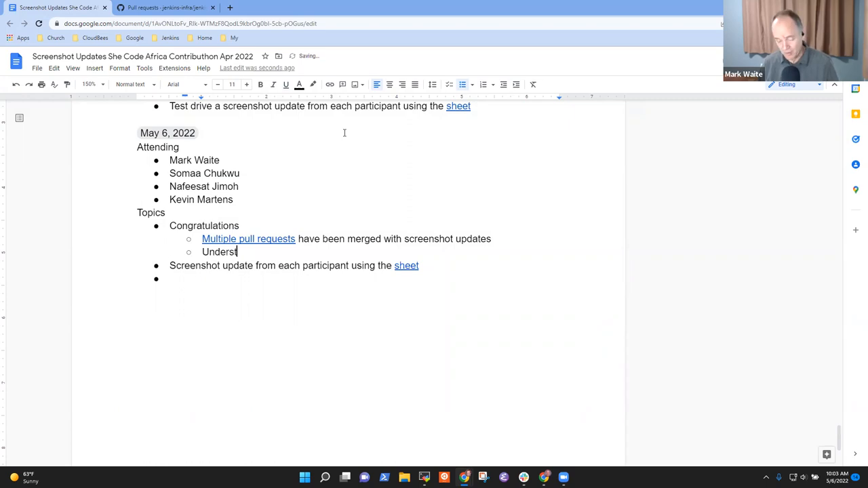
{"action": "type", "text": "ands the"}
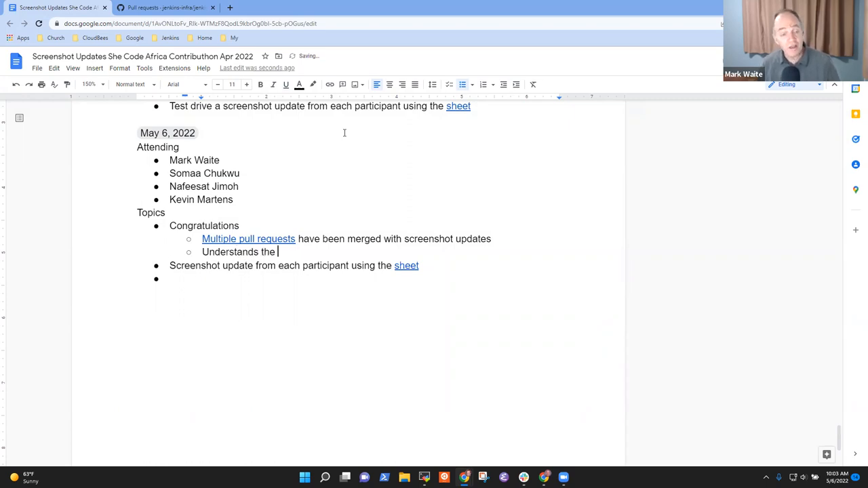
{"action": "type", "text": "process"}
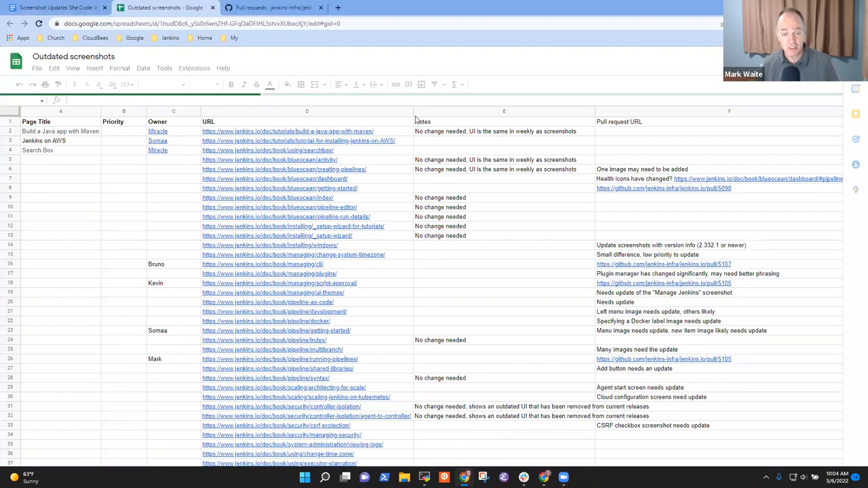
- Check column D page owners, highlighting and clearing the range from row 42 to the end
{"action": "left_click", "coordinate": [307, 119]}
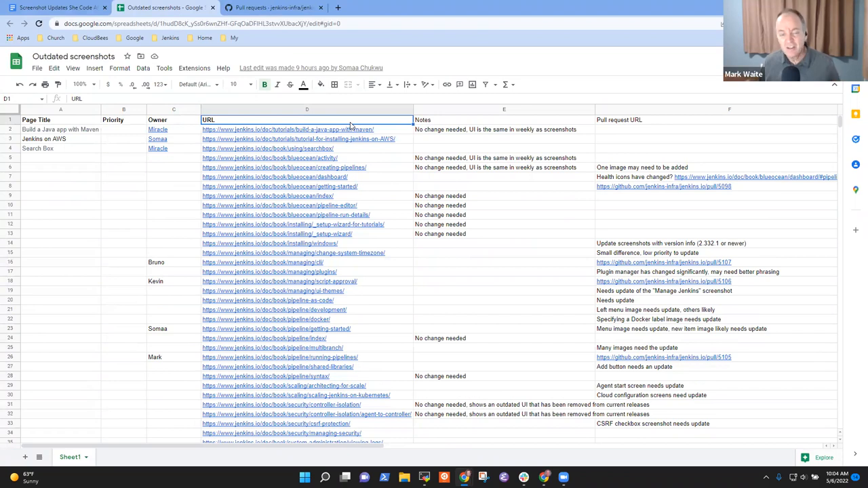
{"action": "left_click", "coordinate": [307, 139]}
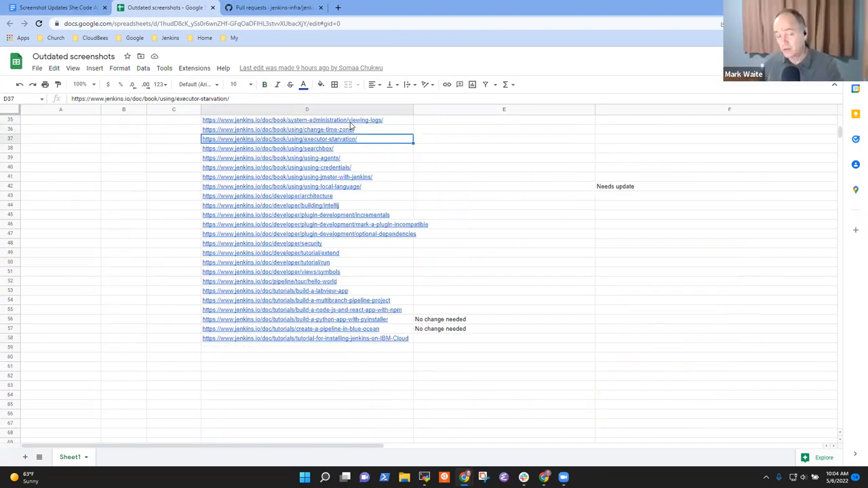
{"action": "left_click", "coordinate": [307, 128]}
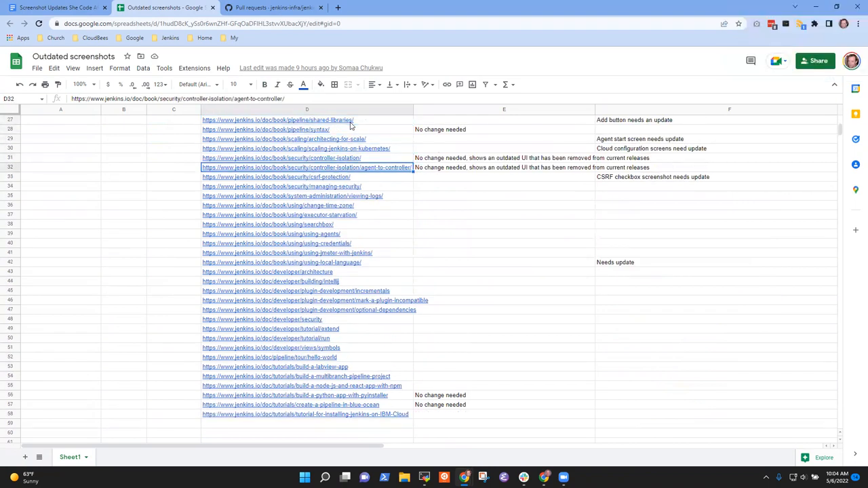
{"action": "left_click", "coordinate": [307, 177]}
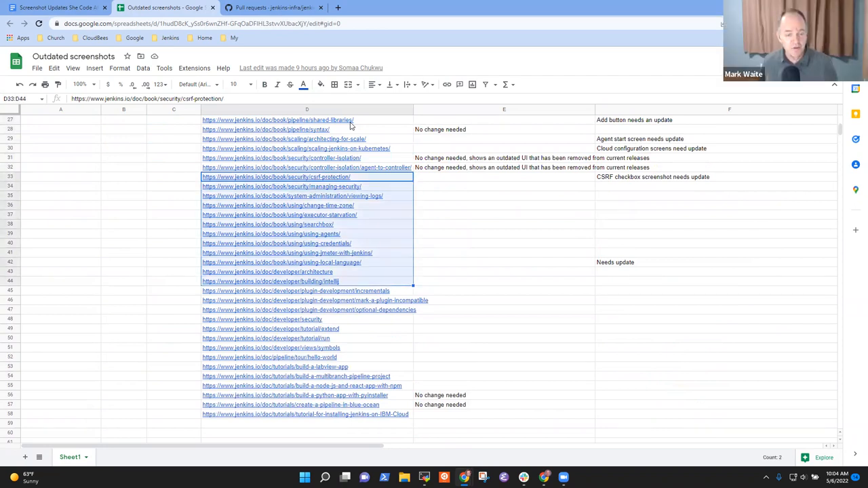
{"action": "left_click", "coordinate": [306, 395]}
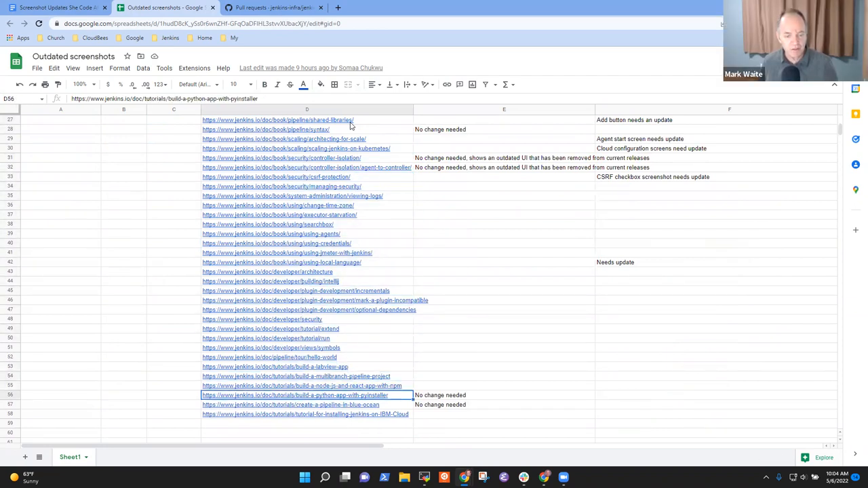
{"action": "left_click_drag", "start_coordinate": [306, 367], "coordinate": [307, 415]}
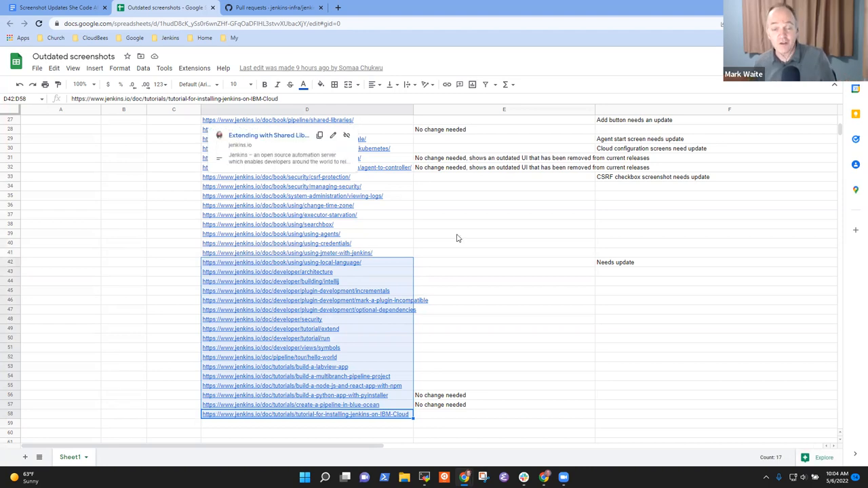
{"action": "left_click", "coordinate": [503, 234]}
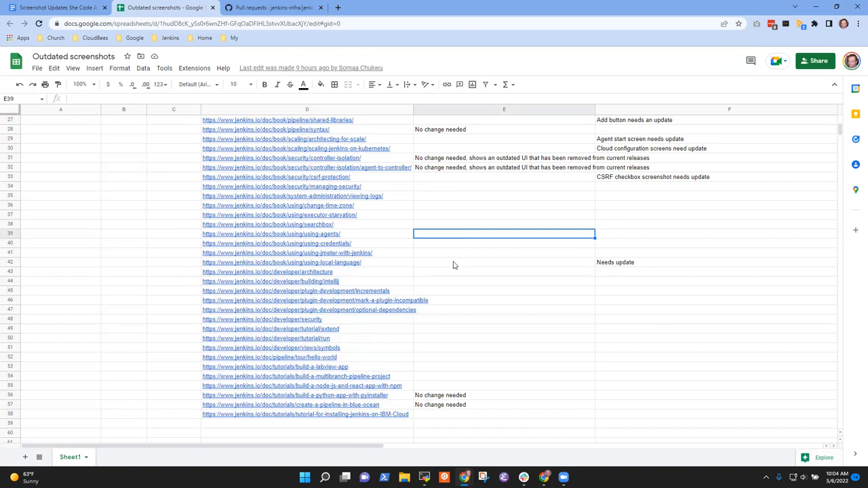
{"action": "left_click", "coordinate": [504, 262]}
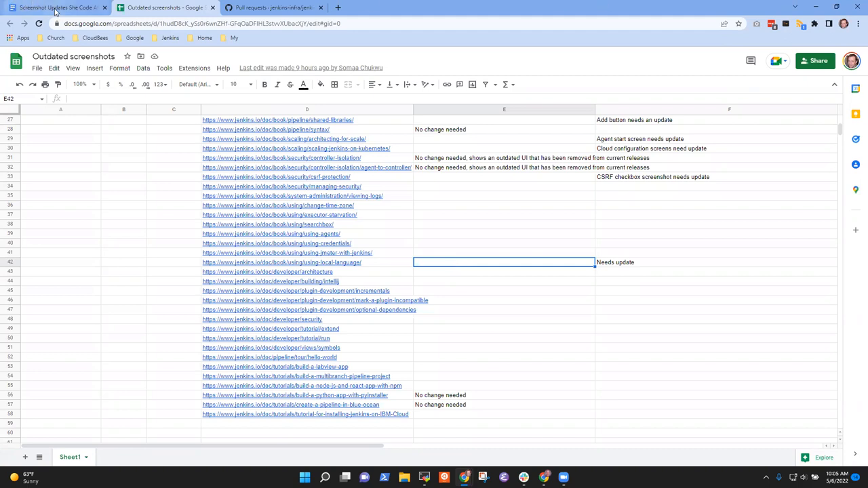
{"action": "left_click", "coordinate": [51, 10]}
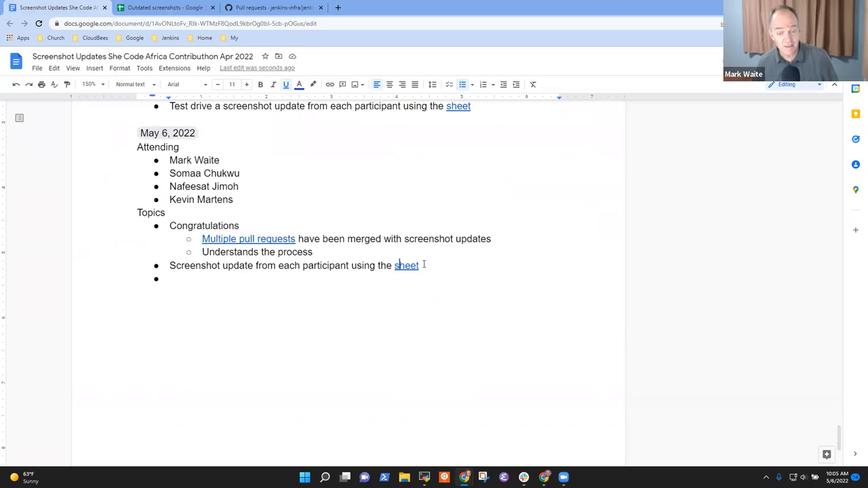
- Add 'What's up with Miracle?' with sub-bullet 'not been involved for the last two weeks'
{"action": "type", "text": "What"}
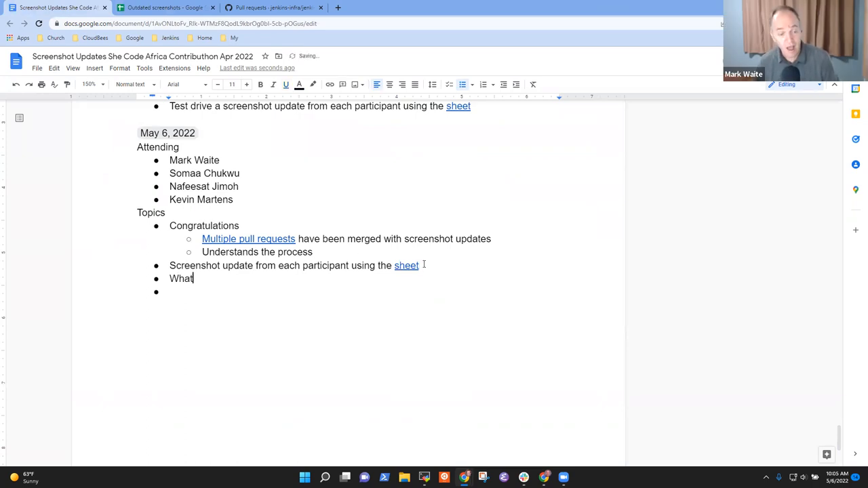
{"action": "type", "text": "'s up with"}
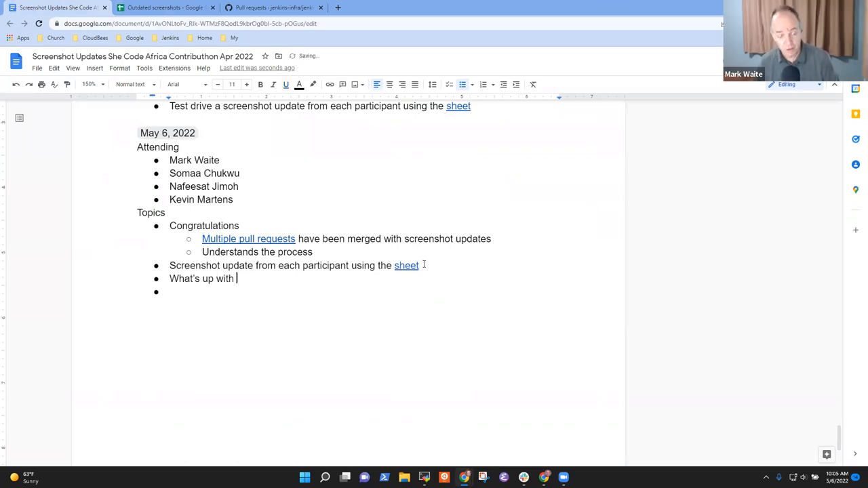
{"action": "type", "text": "Miravi"}
{"action": "type", "text": "She's"}
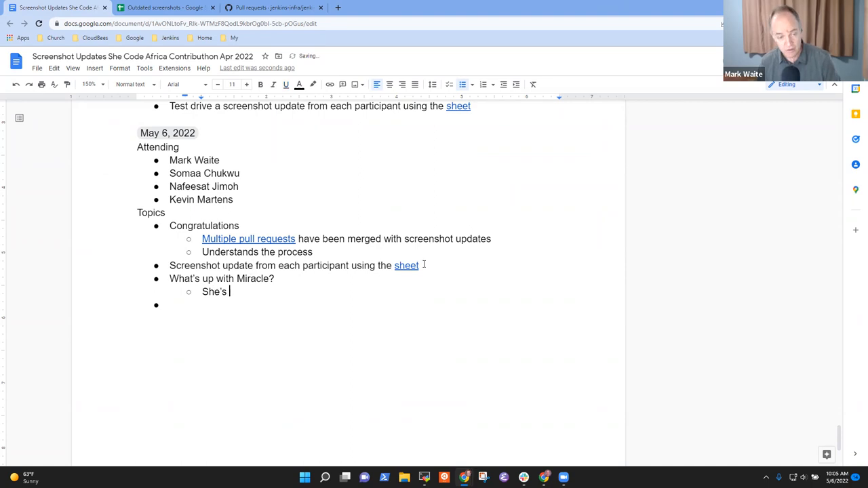
{"action": "type", "text": "not been invol"}
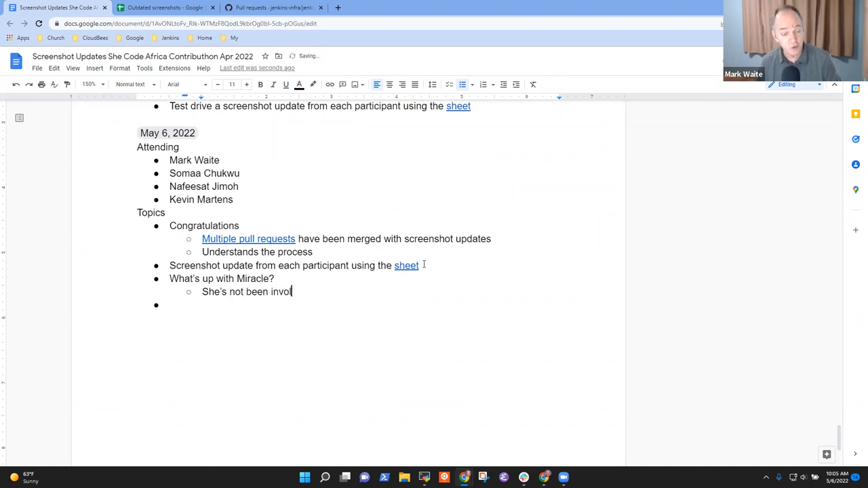
{"action": "type", "text": "be"}
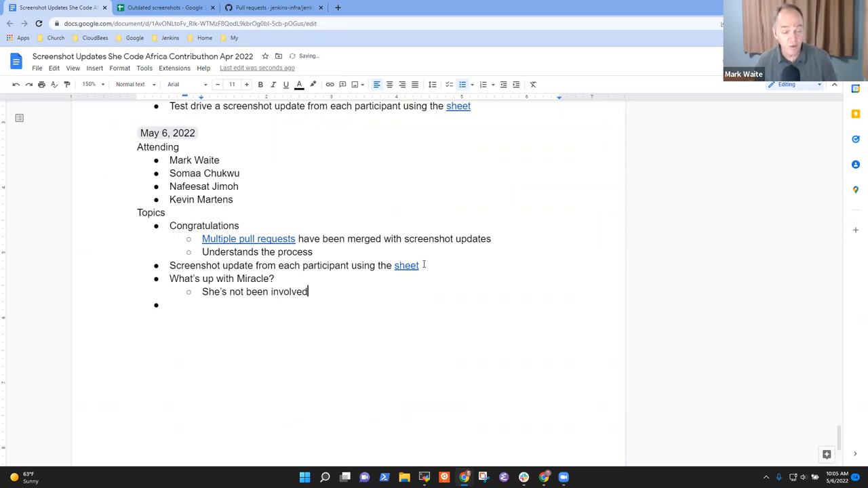
{"action": "type", "text": "\" \""}
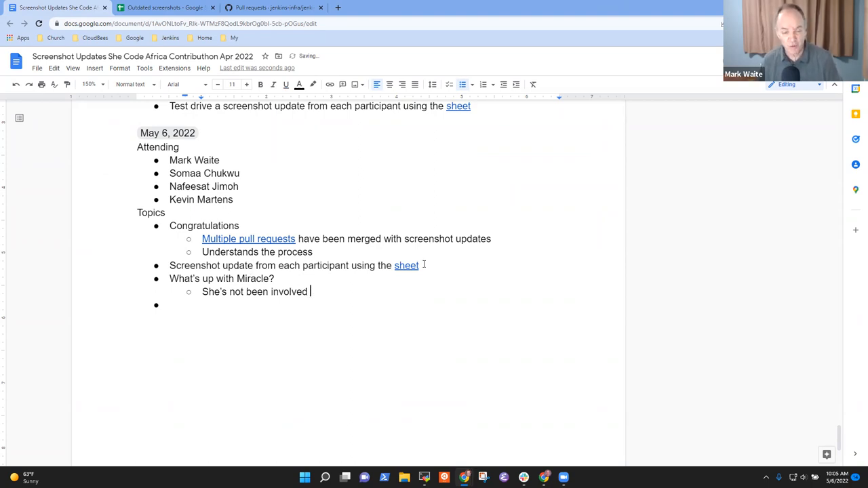
{"action": "type", "text": "for"}
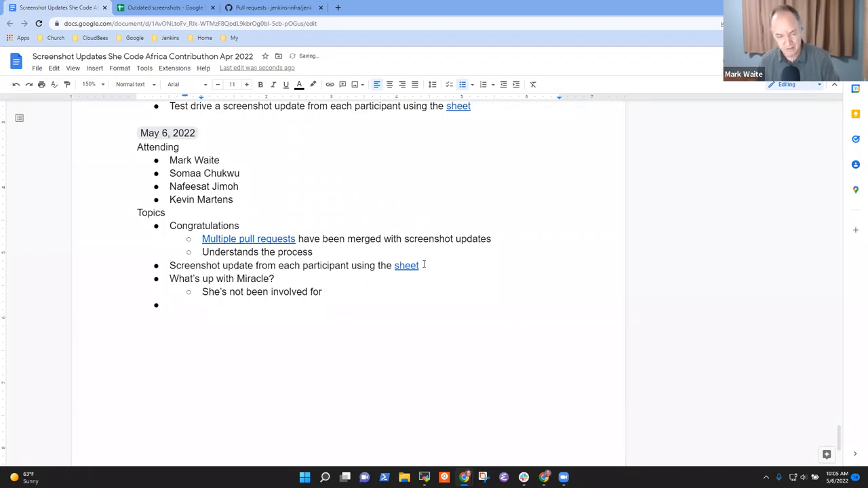
{"action": "type", "text": "the last two"}
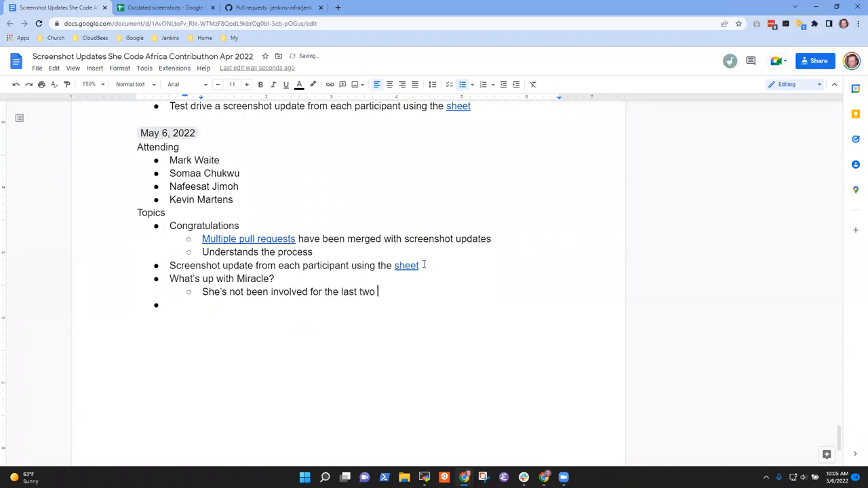
{"action": "type", "text": "weeks"}
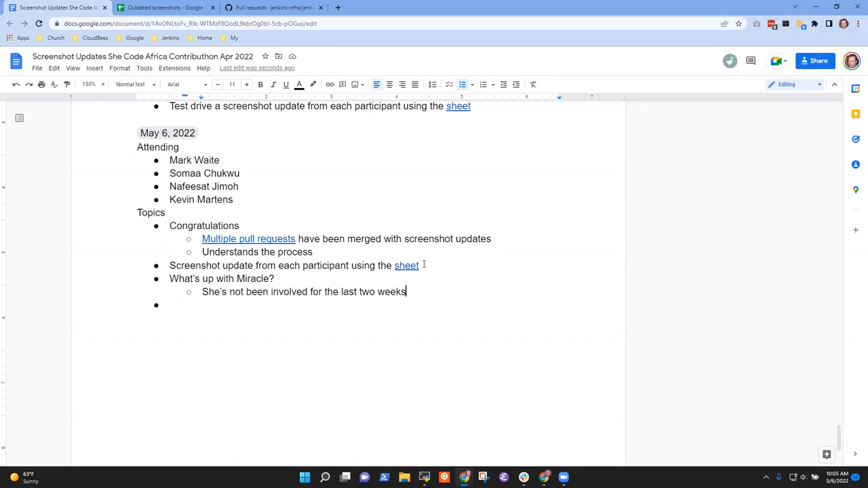
- Add an assumption sub-bullet beginning 'Assume it is only Somaa'
{"action": "type", "text": "Assmed that"}
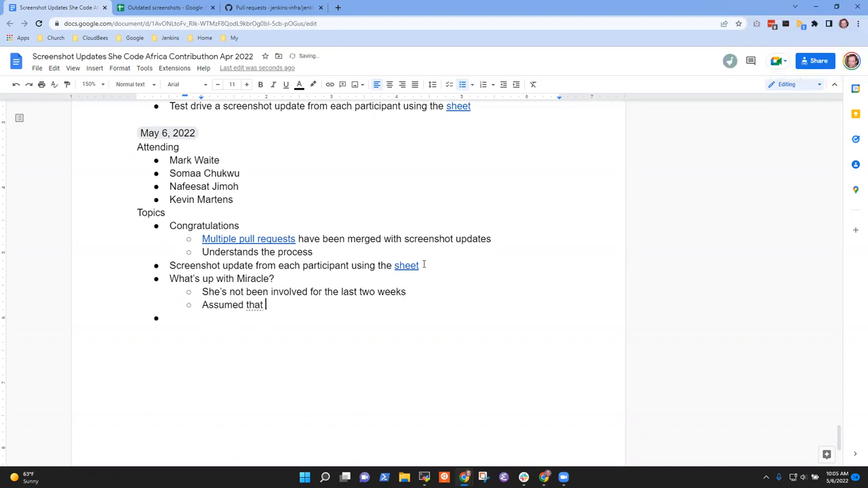
{"action": "type", "text": "it is"}
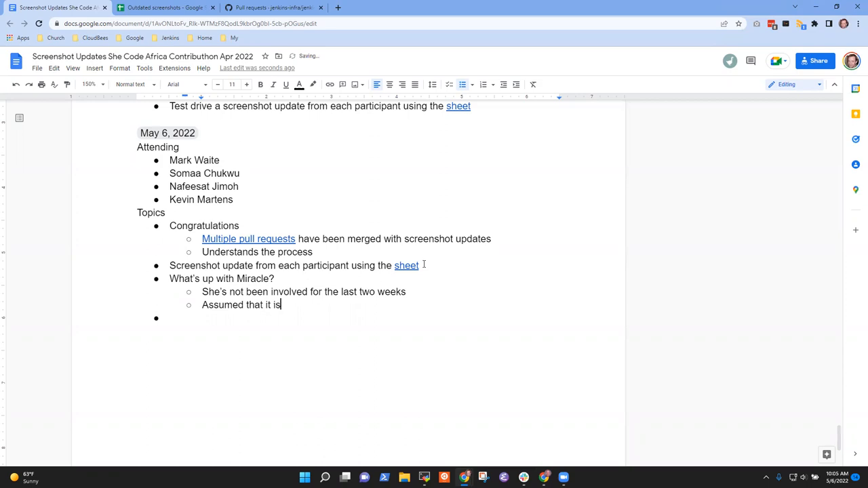
{"action": "type", "text": "only"}
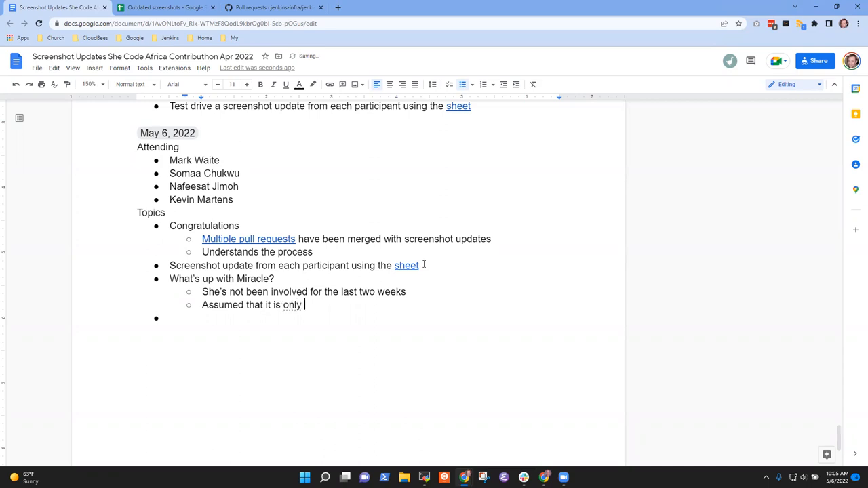
{"action": "type", "text": "Somaa"}
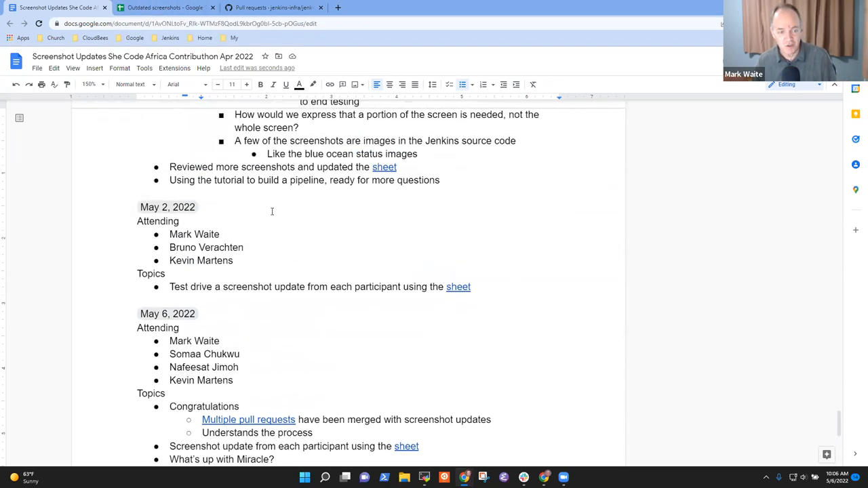
- Briefly check the Outdated screenshots spreadsheet, then return to the author-filtered pull request list
{"action": "double_click", "coordinate": [182, 248]}
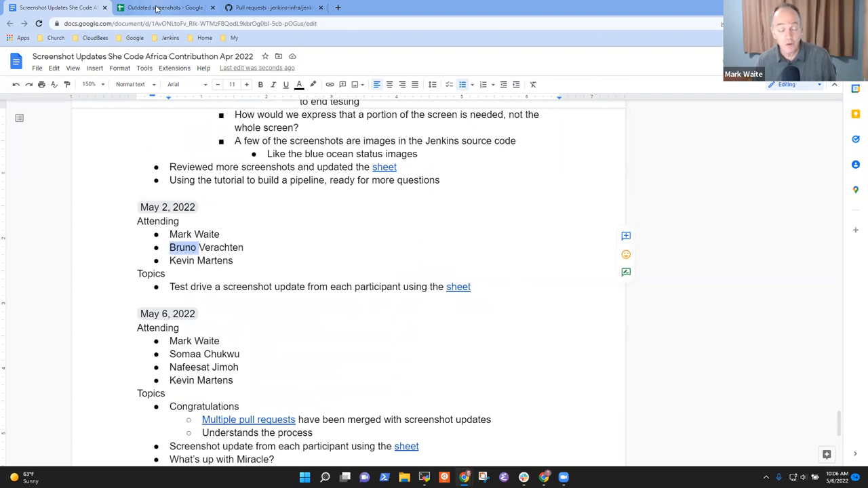
{"action": "left_click", "coordinate": [159, 7]}
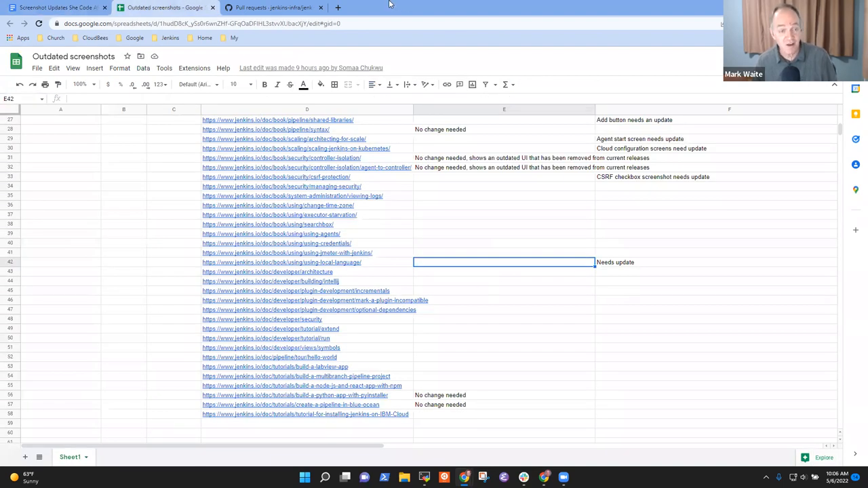
{"action": "left_click", "coordinate": [267, 7]}
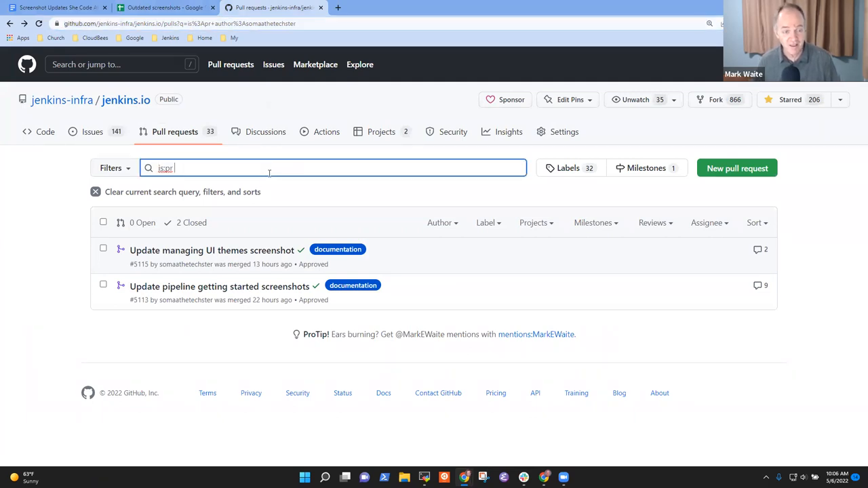
- Remove the author term from the query, leaving 'is:pr is:closed' with 4,611 results
{"action": "left_click", "coordinate": [439, 222]}
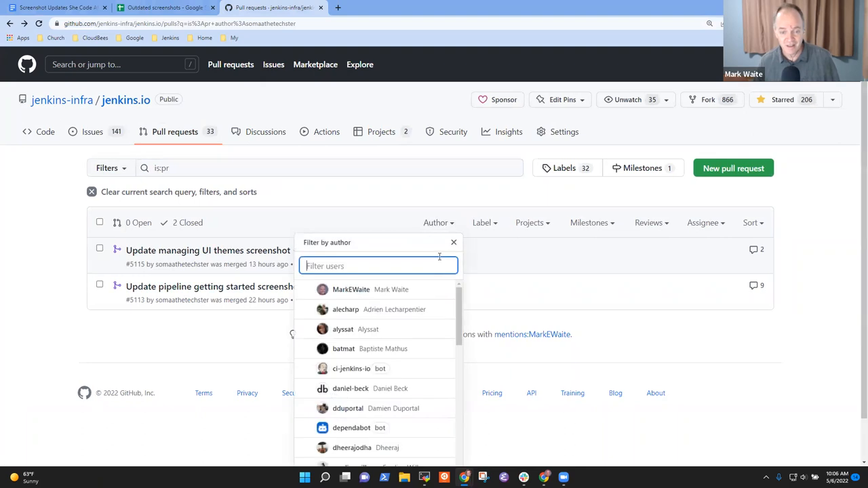
{"action": "mouse_move", "coordinate": [368, 266]}
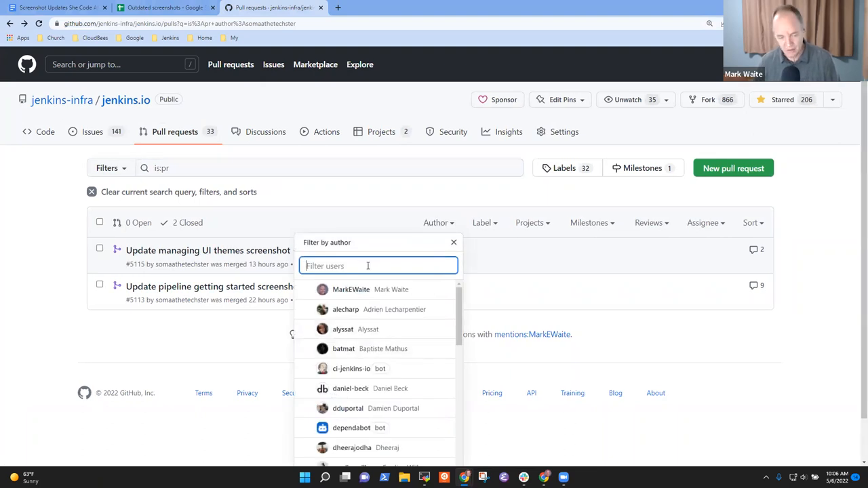
{"action": "type", "text": "bruno"}
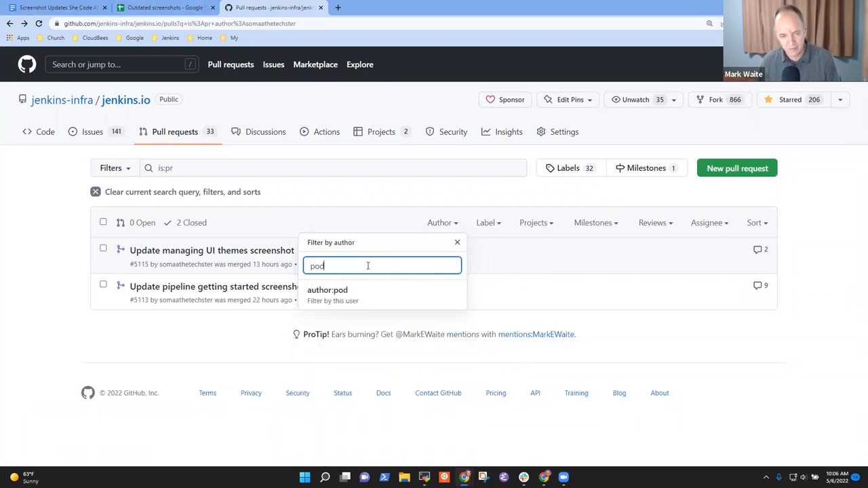
{"action": "type", "text": "i"}
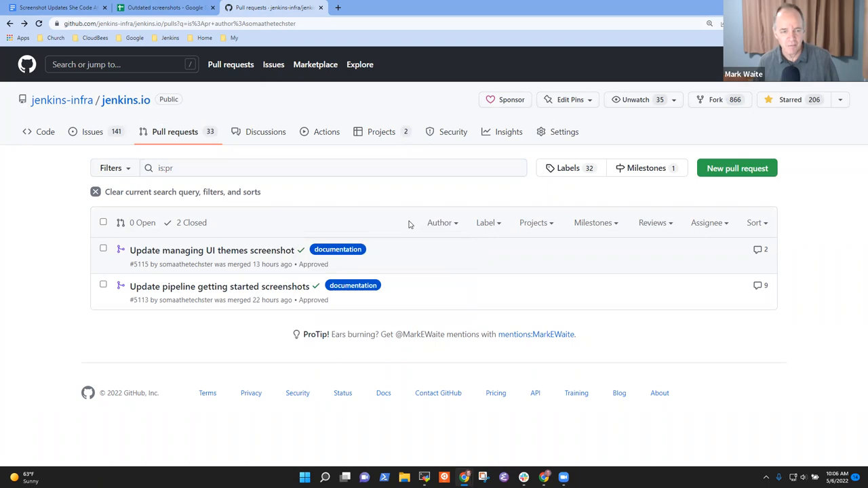
{"action": "mouse_move", "coordinate": [194, 223]}
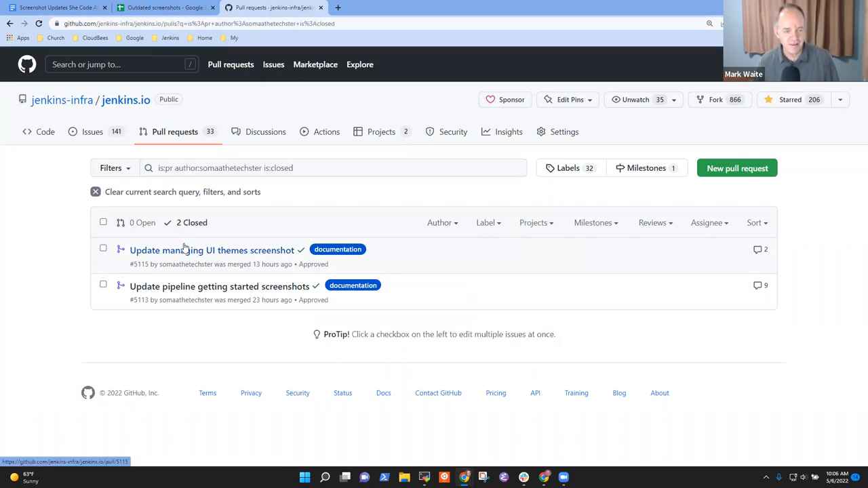
{"action": "left_click", "coordinate": [332, 167]}
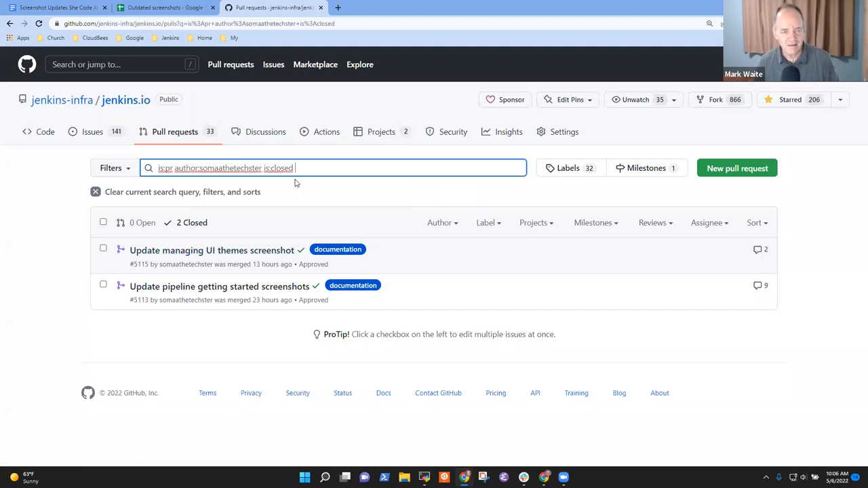
{"action": "double_click", "coordinate": [217, 168]}
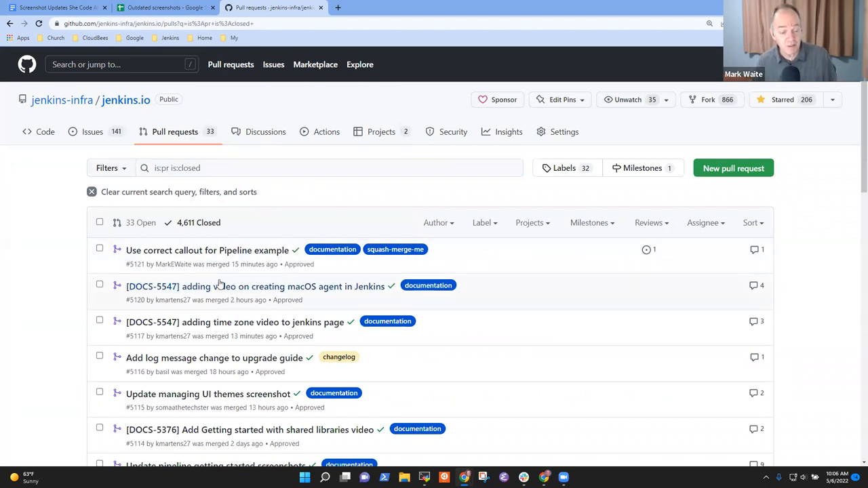
{"action": "mouse_move", "coordinate": [320, 303]}
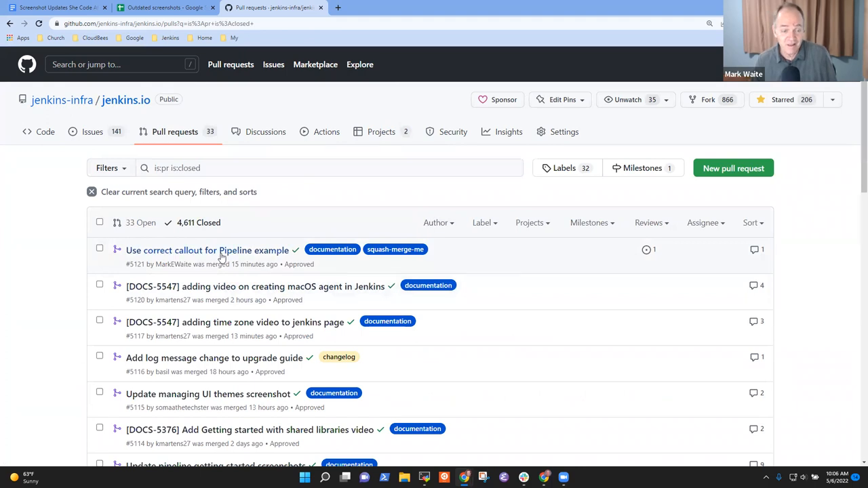
- Filter closed pull requests to gounthar and open #5107, 'Ssh keys image needs update'
{"action": "scroll", "scroll_direction": "down", "scroll_amount": 3}
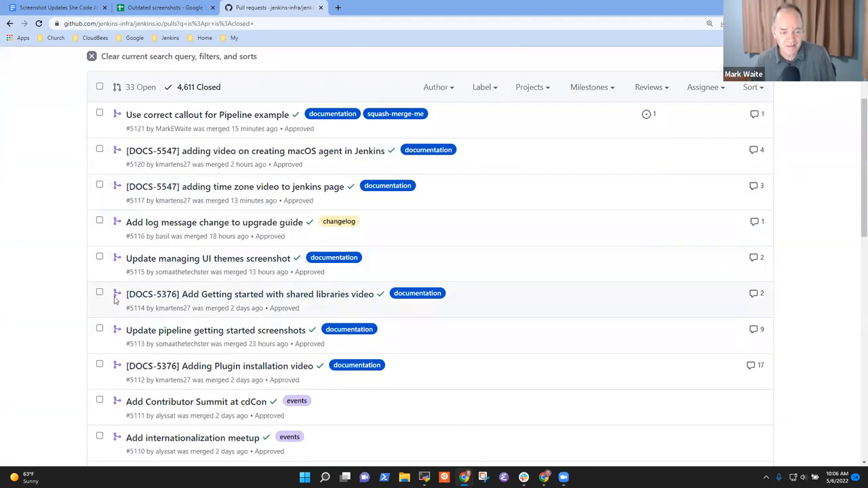
{"action": "mouse_move", "coordinate": [196, 335]}
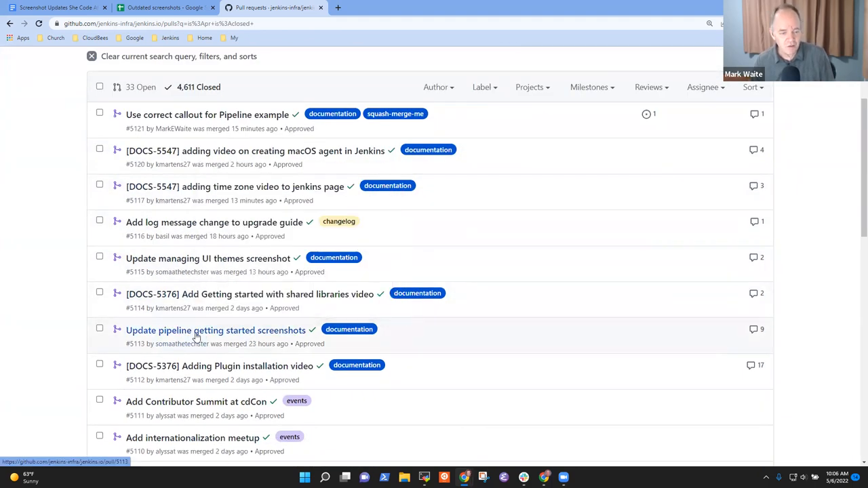
{"action": "scroll", "scroll_direction": "down", "scroll_amount": 3}
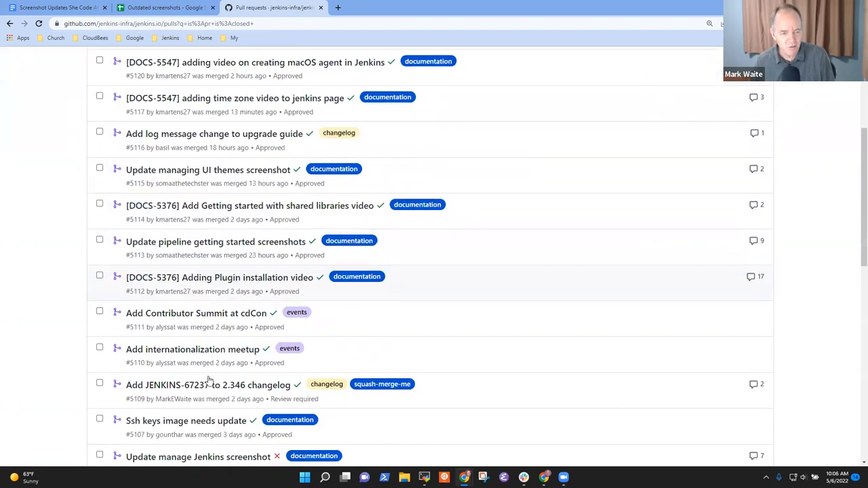
{"action": "scroll", "scroll_direction": "down", "scroll_amount": 3}
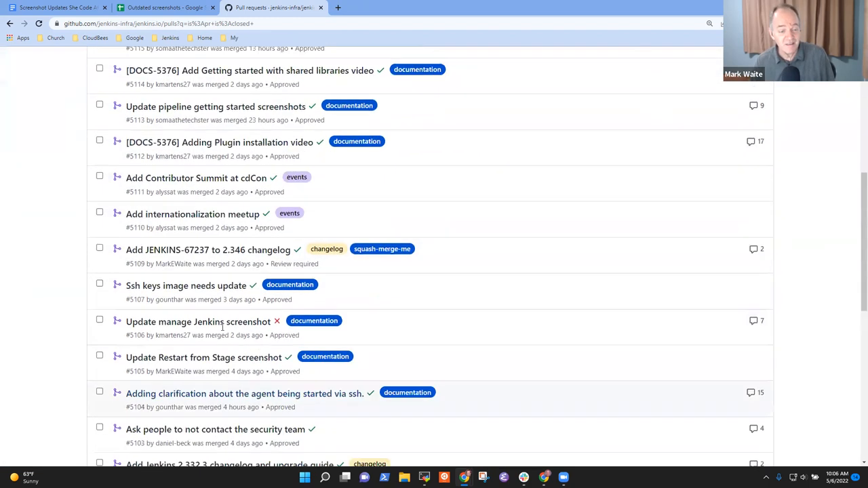
{"action": "mouse_move", "coordinate": [190, 289]}
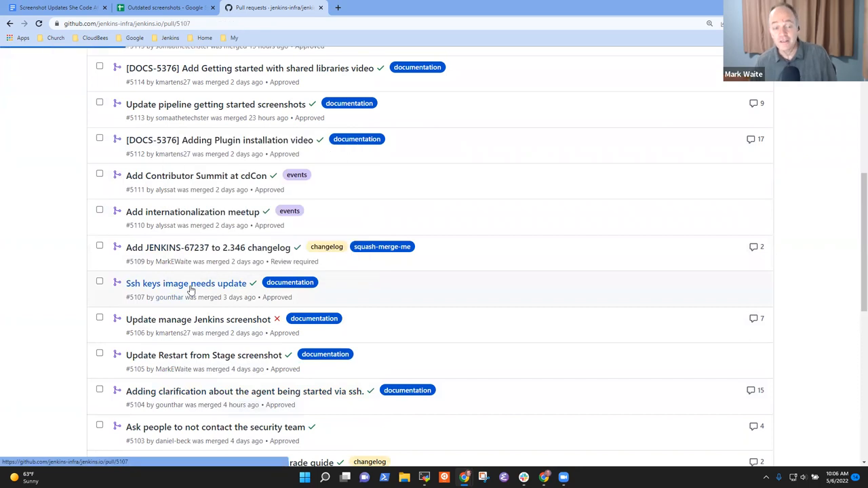
{"action": "left_click", "coordinate": [186, 283]}
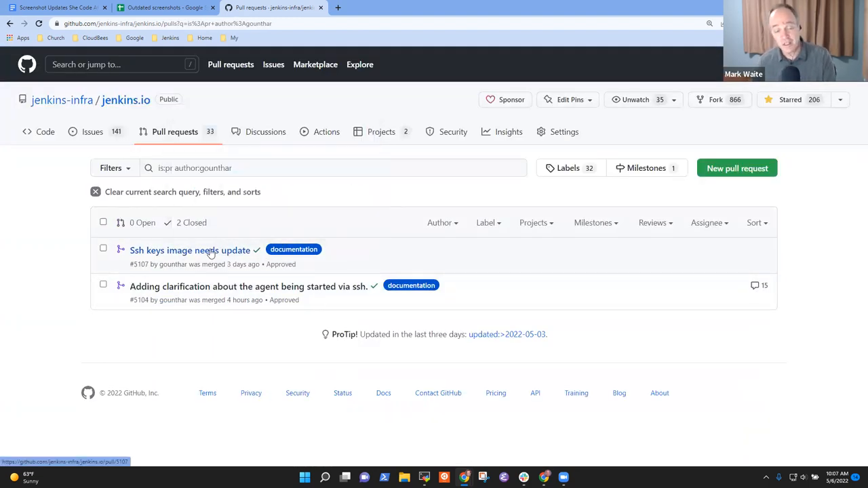
{"action": "left_click", "coordinate": [190, 249]}
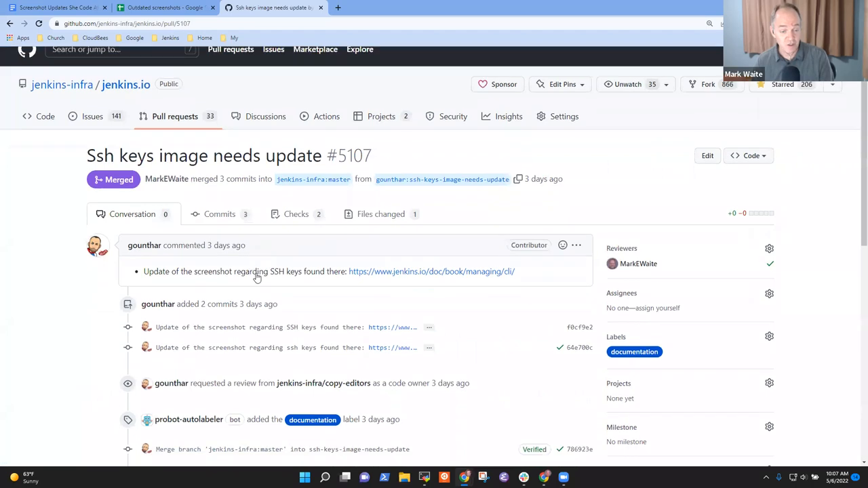
- Compare the replaced SSH public keys screenshot in PR #5107, then return to Outdated screenshots
{"action": "scroll", "scroll_direction": "down", "scroll_amount": 3}
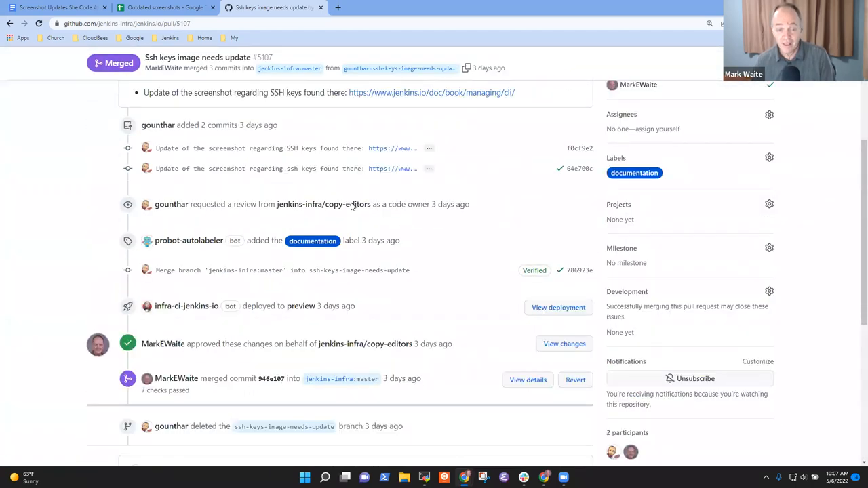
{"action": "left_click", "coordinate": [312, 229]}
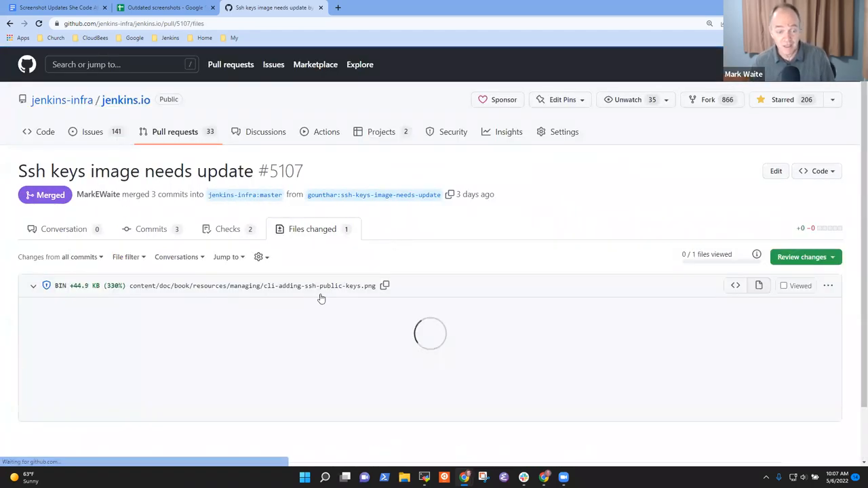
{"action": "scroll", "scroll_direction": "down", "scroll_amount": 3}
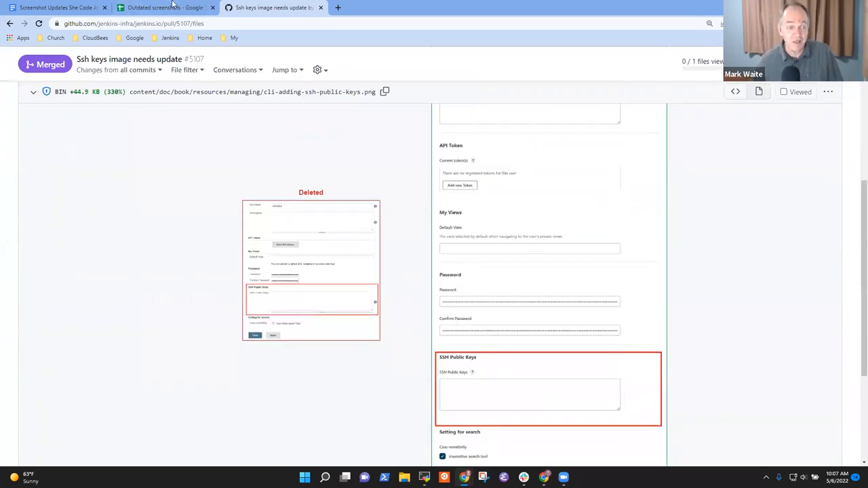
{"action": "left_click", "coordinate": [162, 7]}
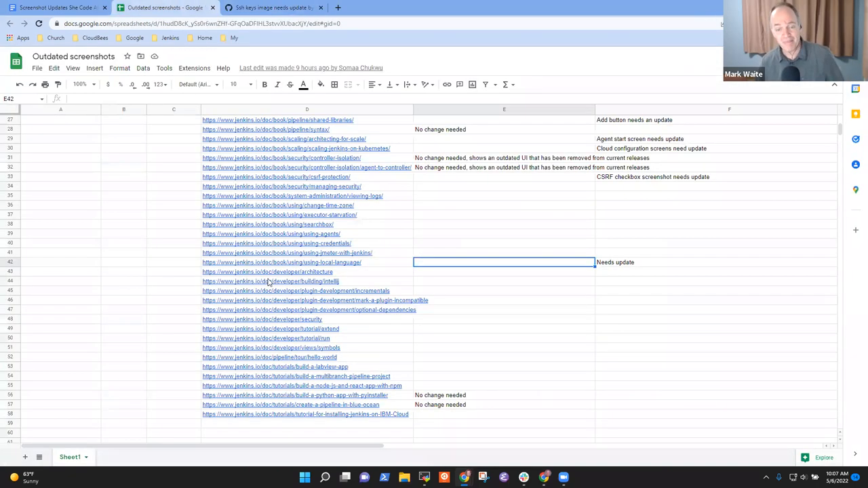
- In the May 6 notes, add 'on the project for the rest of the' and start 'Have a good'
{"action": "left_click", "coordinate": [61, 7]}
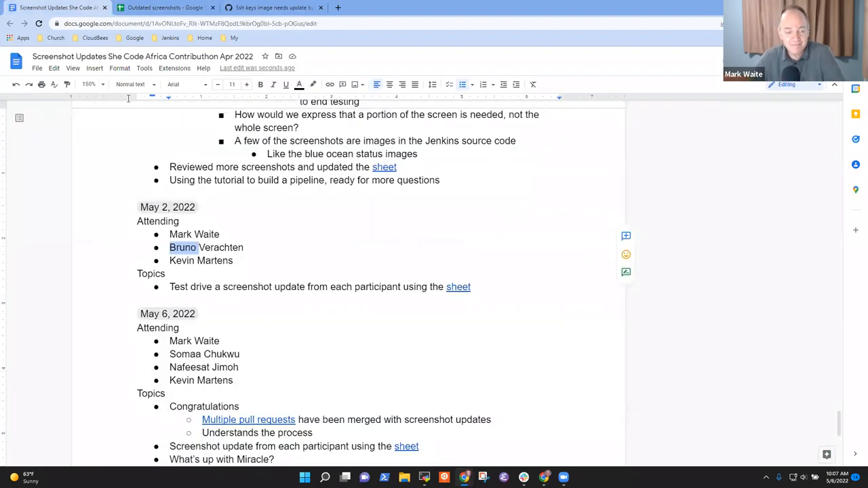
{"action": "scroll", "scroll_direction": "down", "scroll_amount": 3}
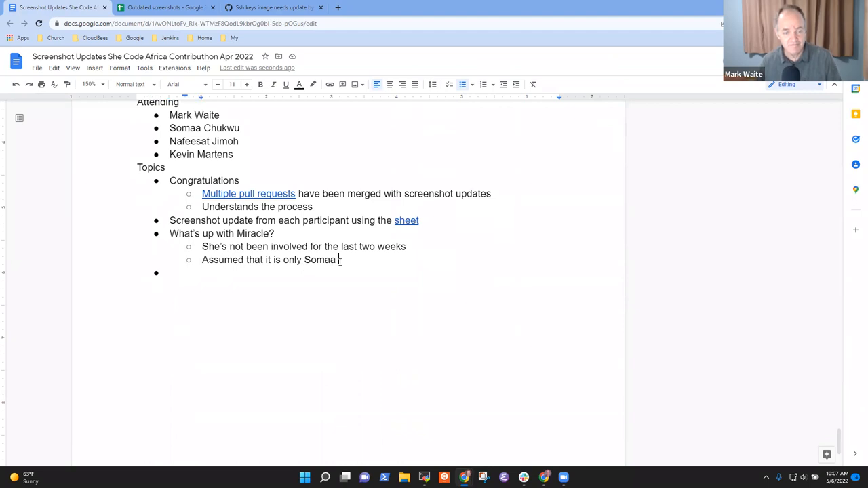
{"action": "type", "text": "on the pro"}
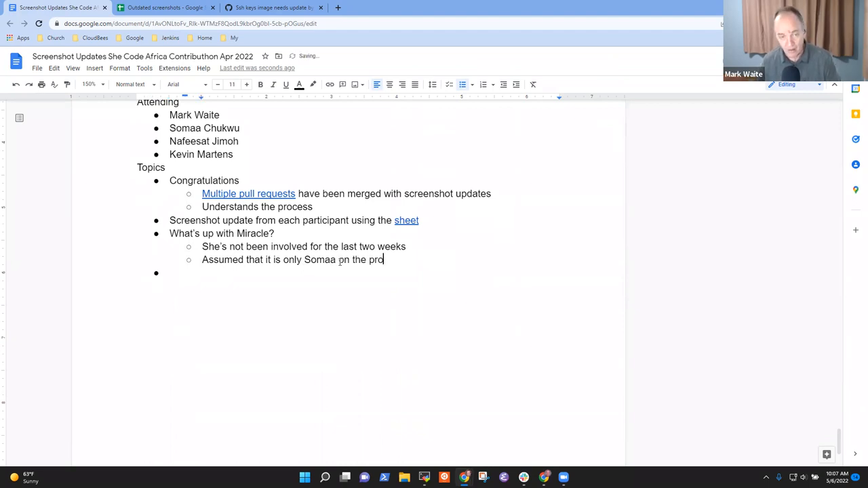
{"action": "type", "text": "ject"}
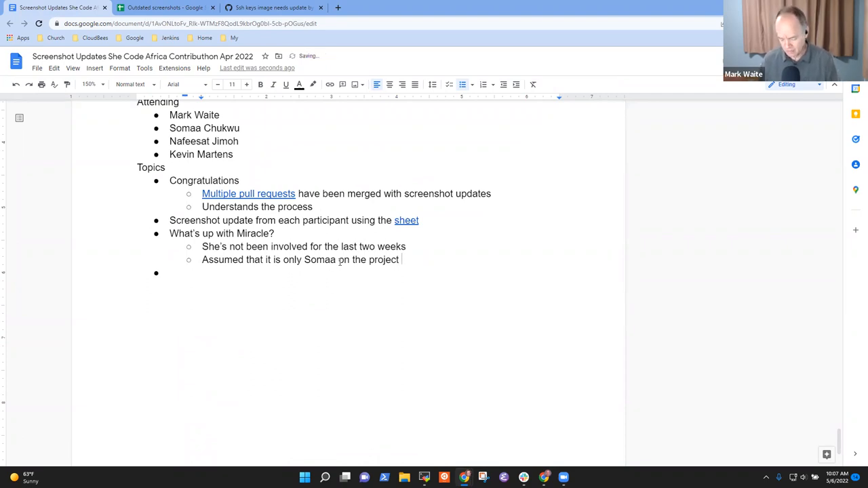
{"action": "type", "text": "for"}
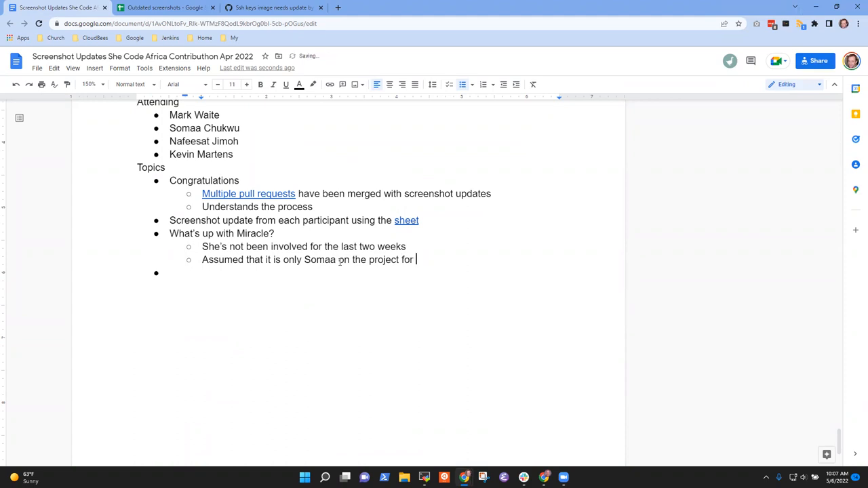
{"action": "type", "text": "the rest of"}
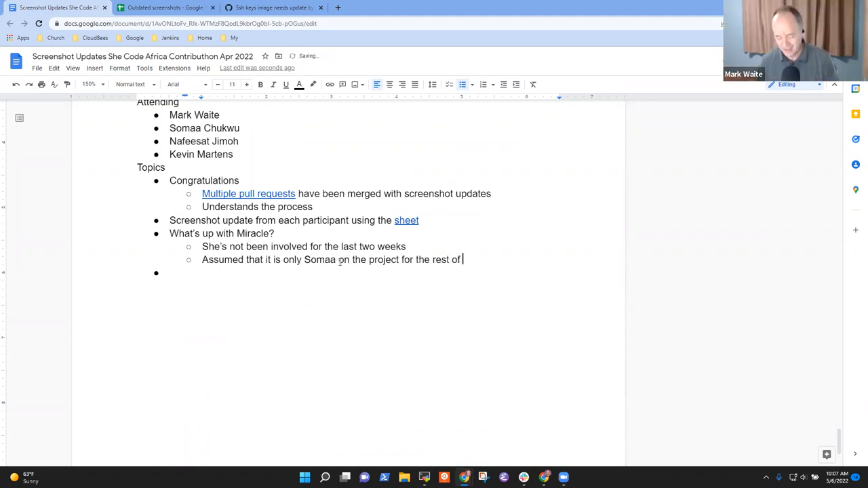
{"action": "type", "text": "the"}
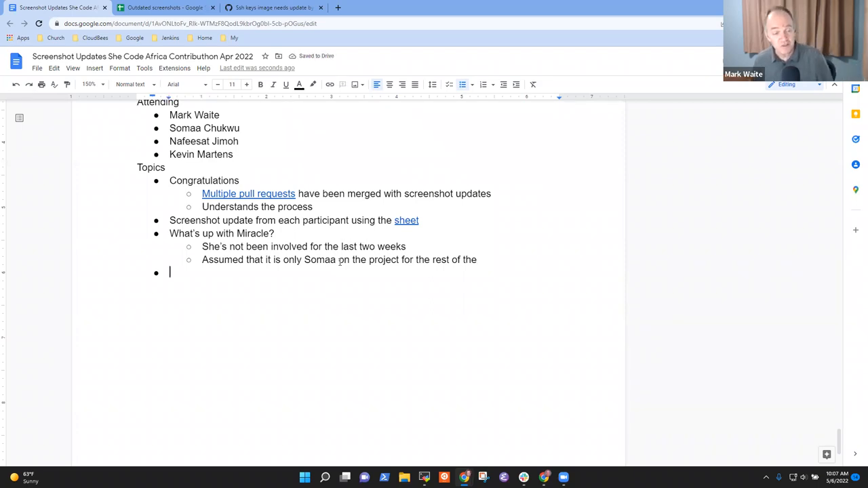
{"action": "type", "text": "Have"}
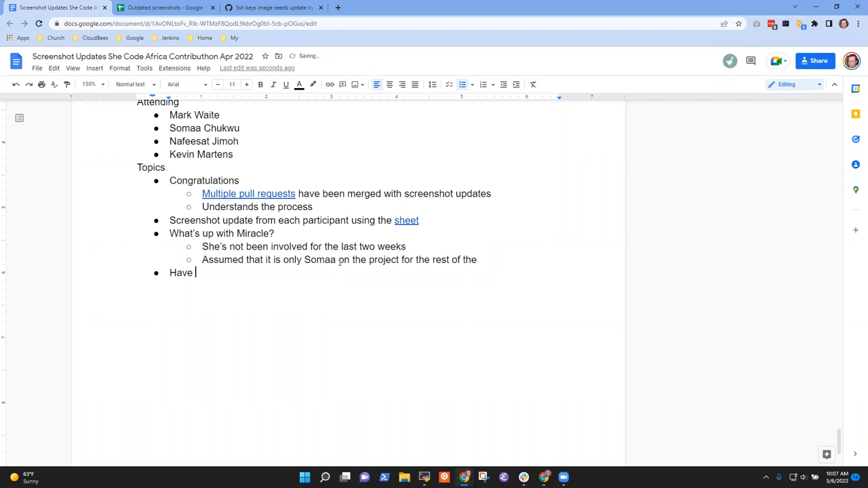
{"action": "type", "text": "a good"}
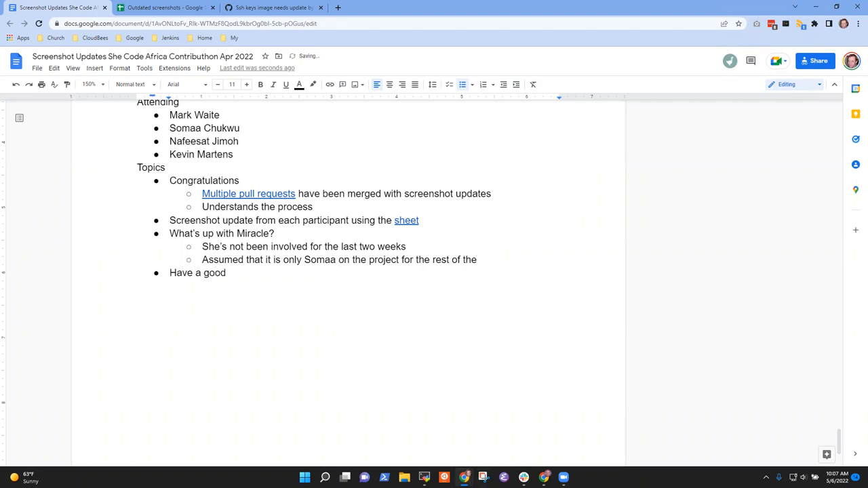